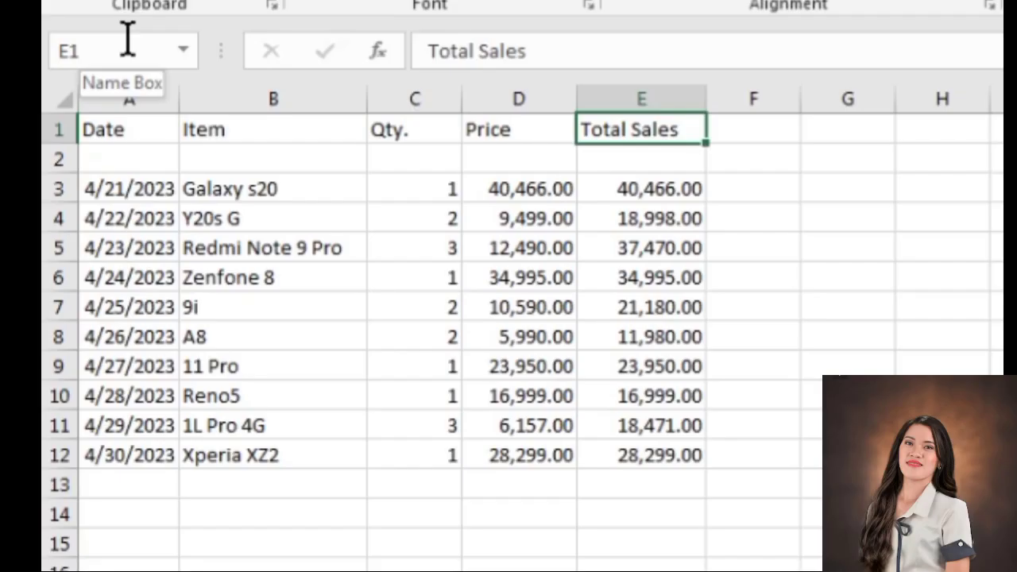
pyautogui.moveTo(104, 159)
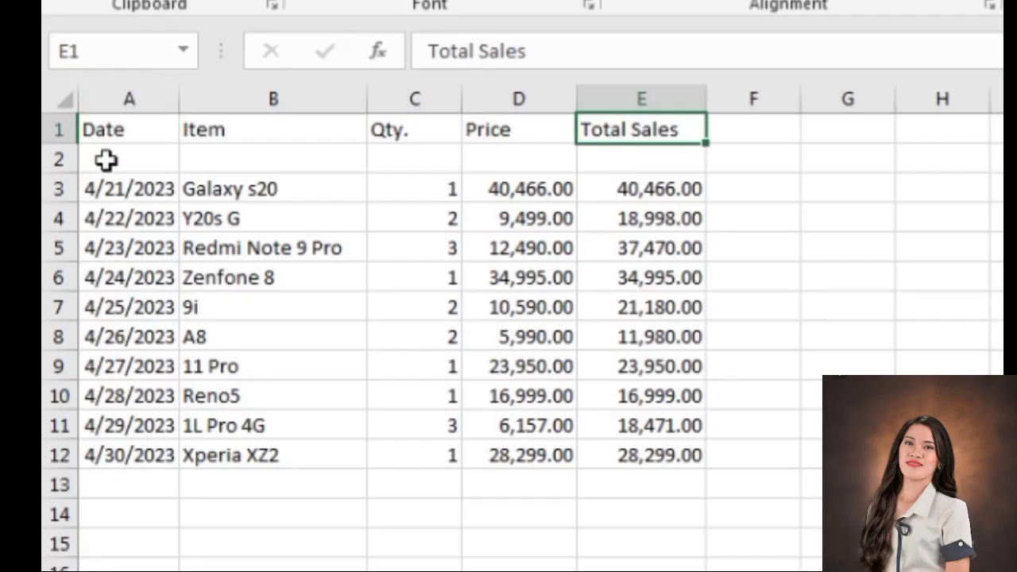
# - Insert a blank column before the Qty. column from the column C header menu
pyautogui.moveTo(129, 129); pyautogui.dragTo(659, 455)
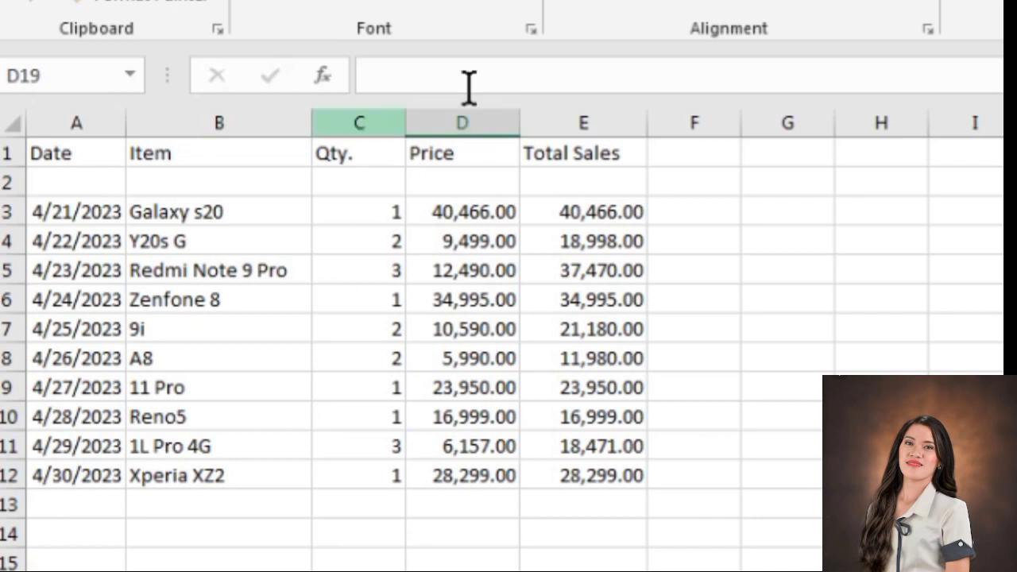
pyautogui.moveTo(337, 124)
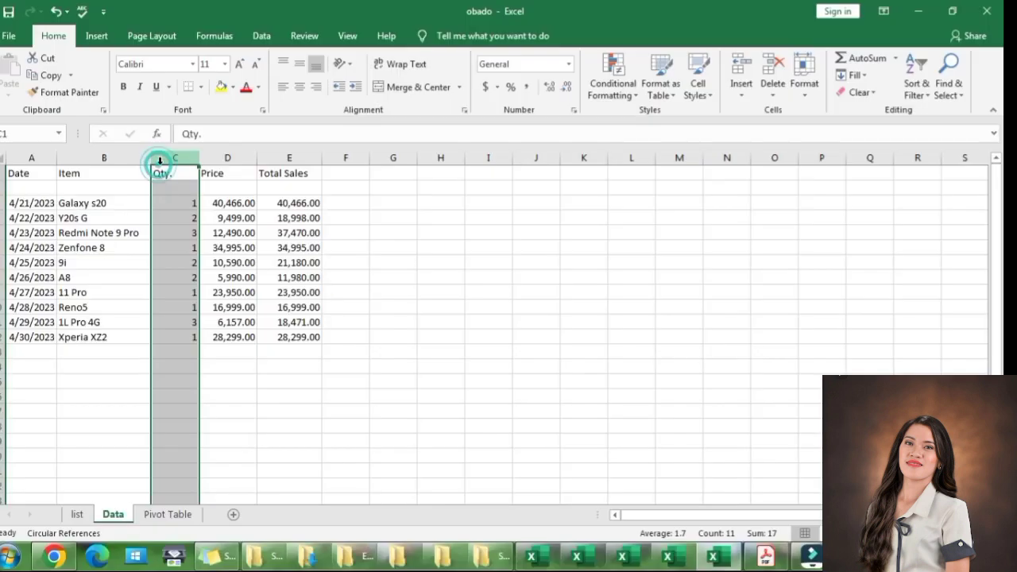
pyautogui.rightClick(162, 162)
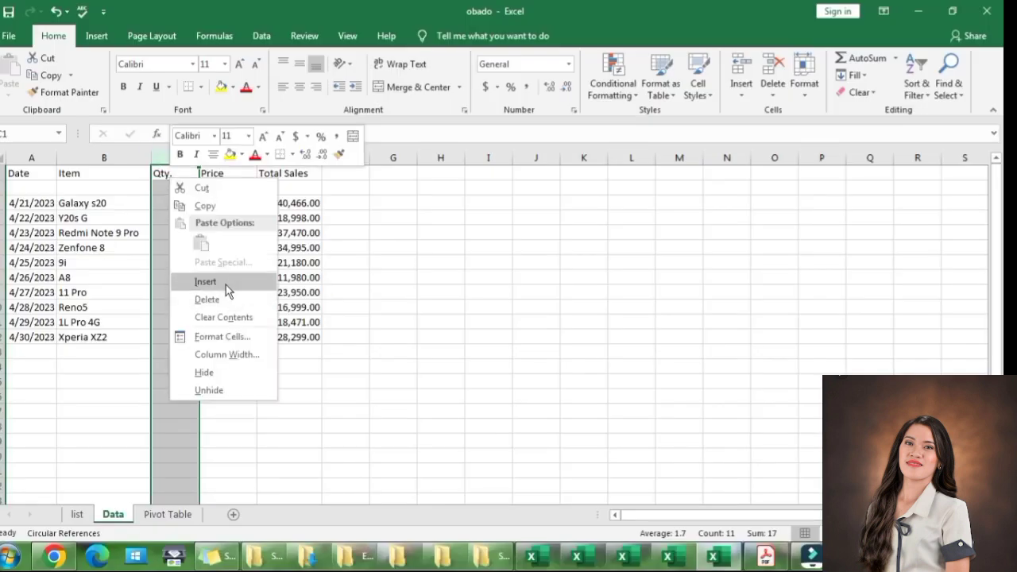
pyautogui.click(205, 281)
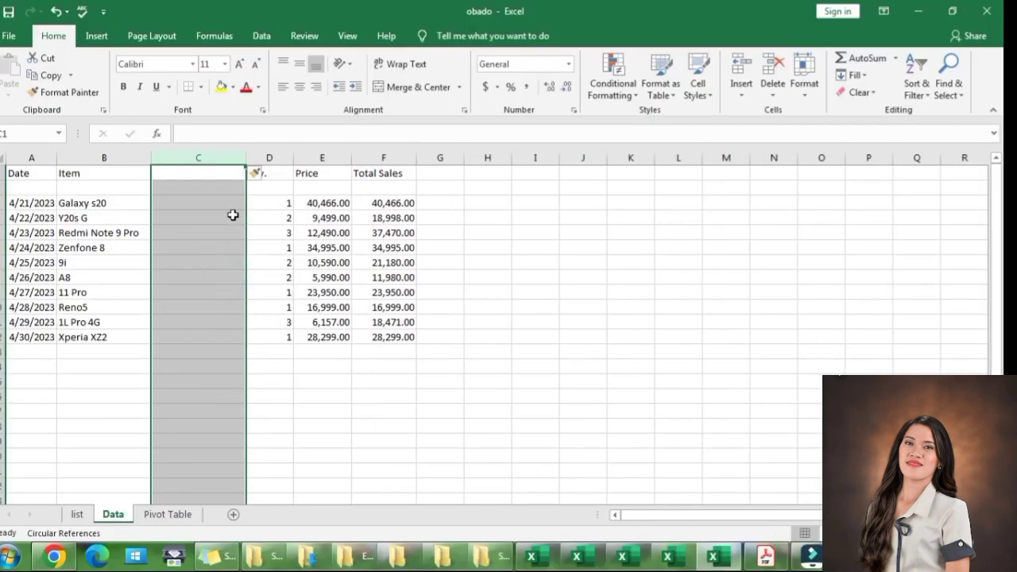
pyautogui.moveTo(221, 194)
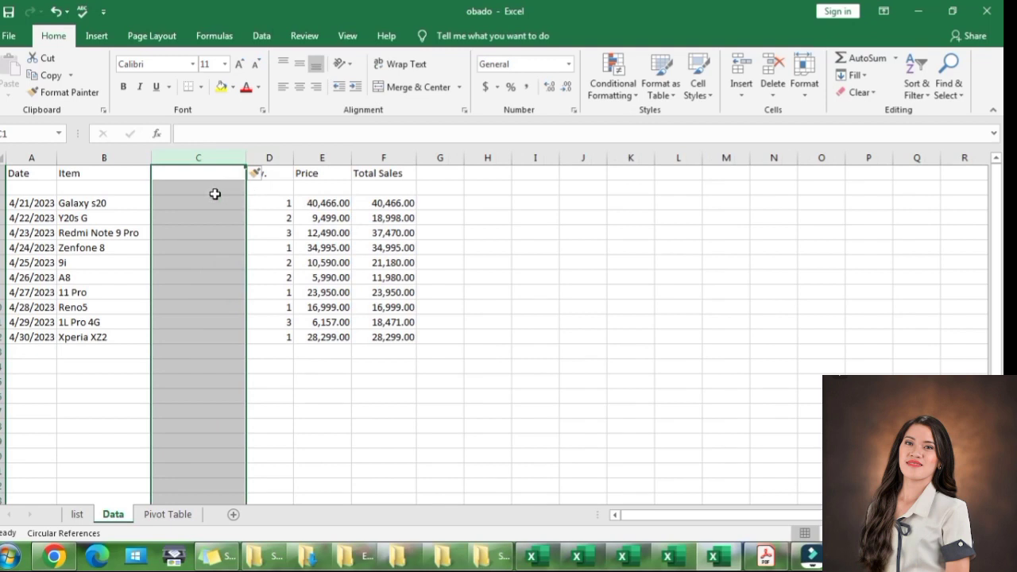
# - Insert a second blank column so two empty columns sit between Item and Qty
pyautogui.click(197, 247)
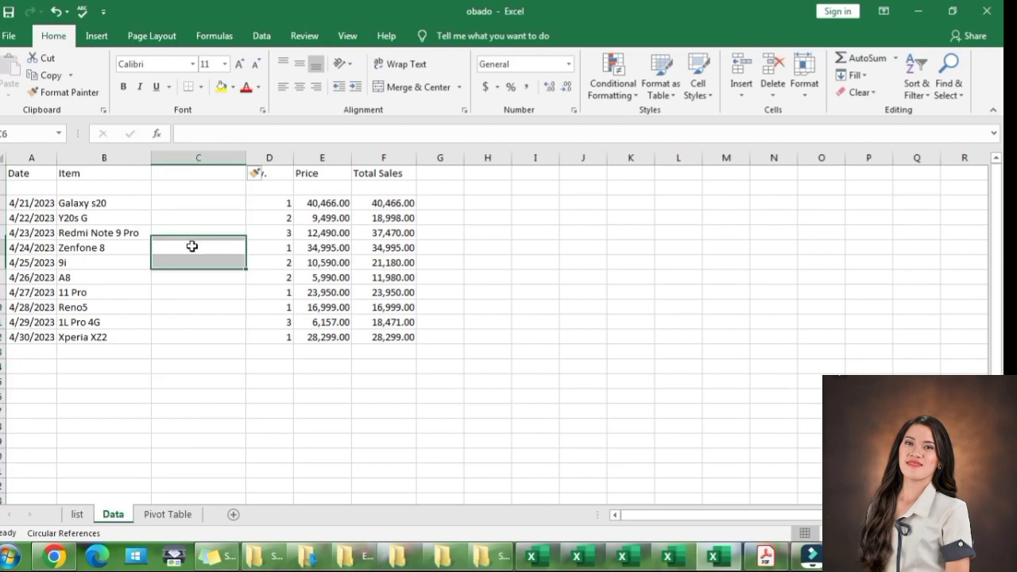
pyautogui.click(197, 184)
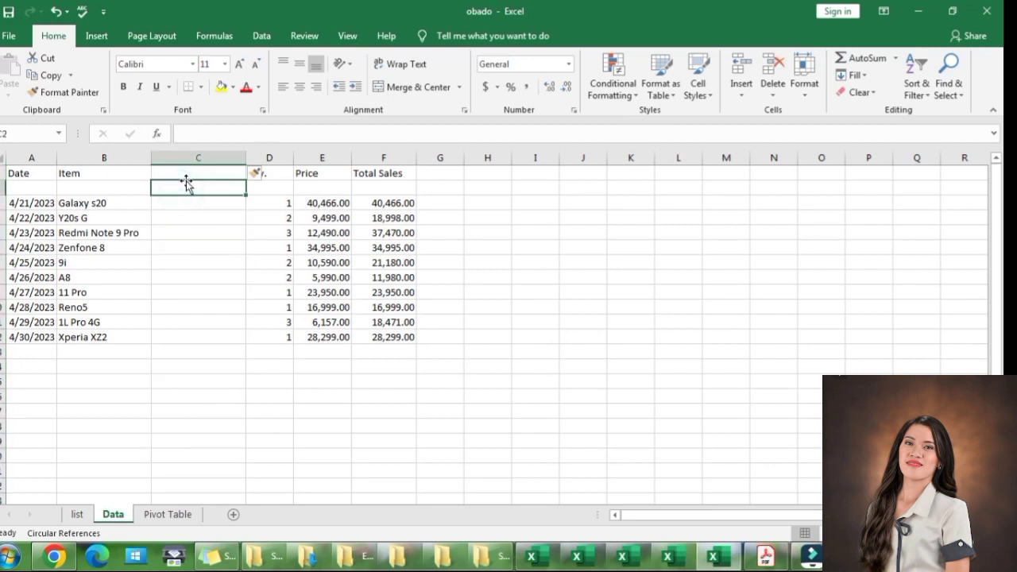
pyautogui.click(197, 158)
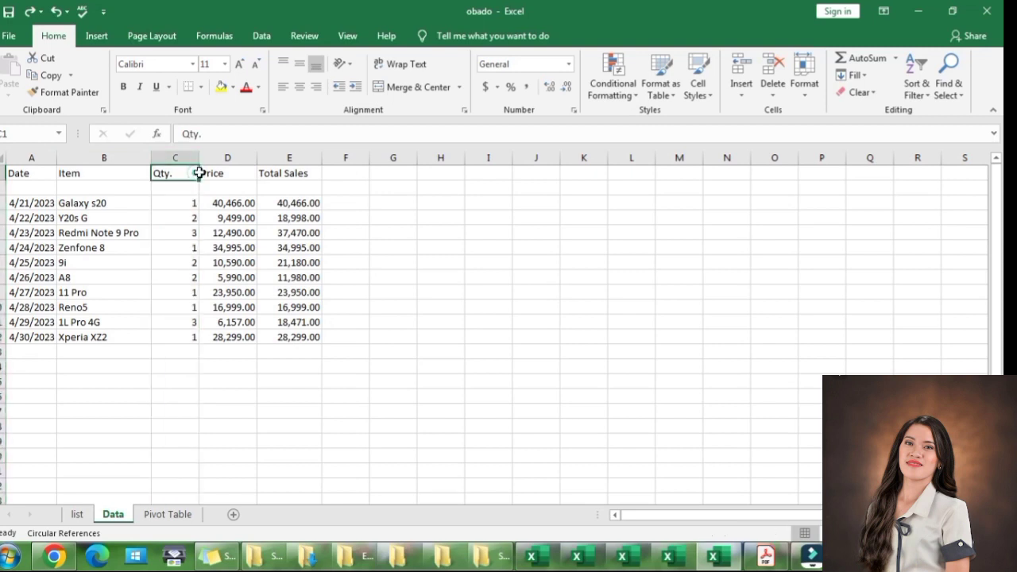
pyautogui.moveTo(162, 172); pyautogui.dragTo(227, 337)
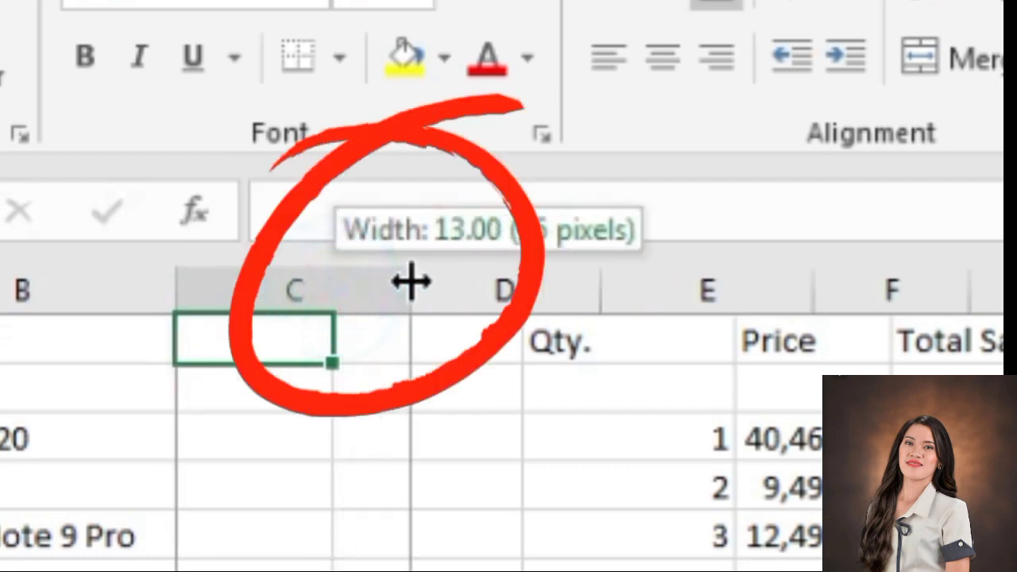
# - Widen column C and head the new columns 'Brand Name' and 'Name'
pyautogui.moveTo(413, 283); pyautogui.dragTo(219, 162)
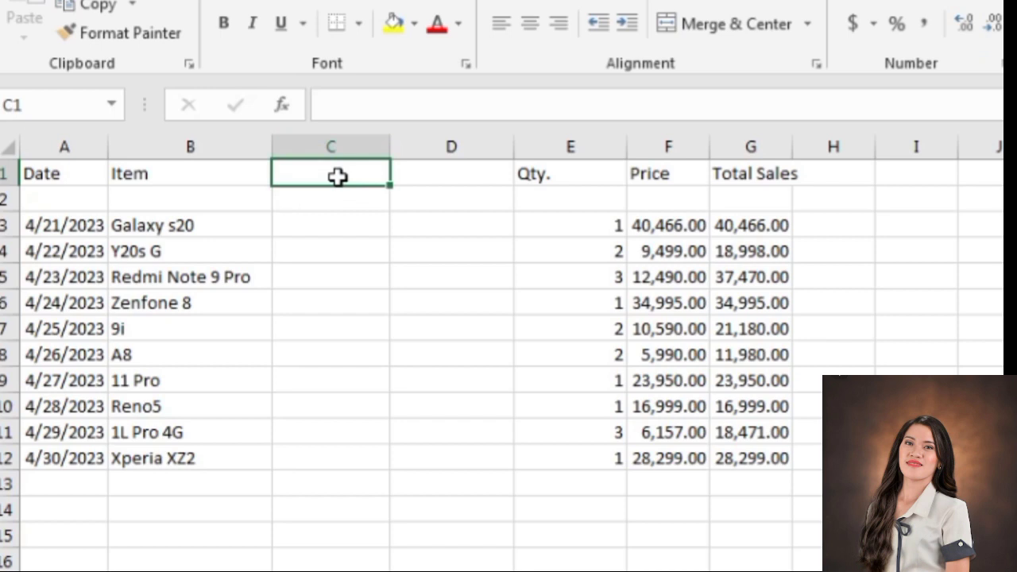
pyautogui.write('Brand')
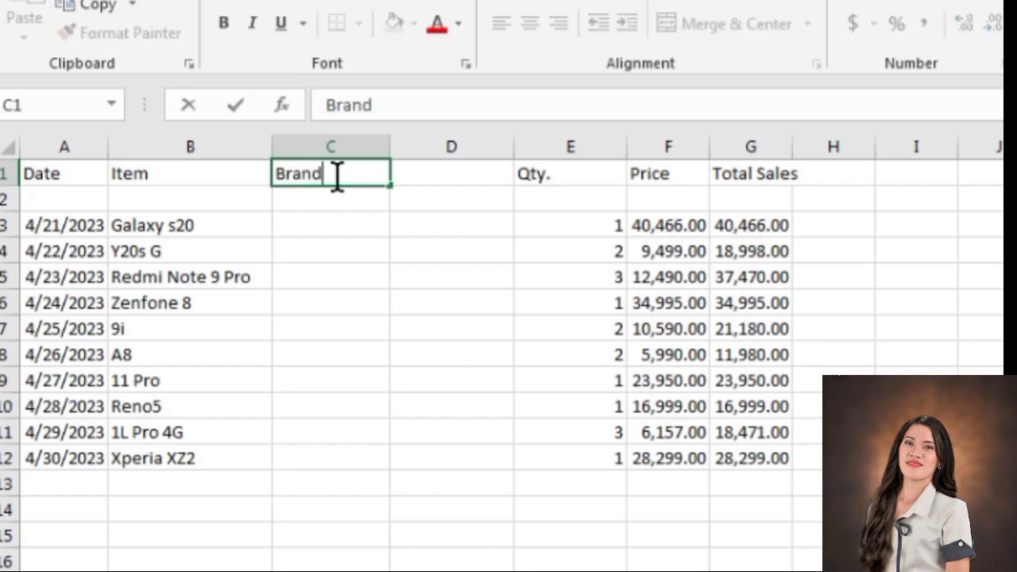
pyautogui.write('Name')
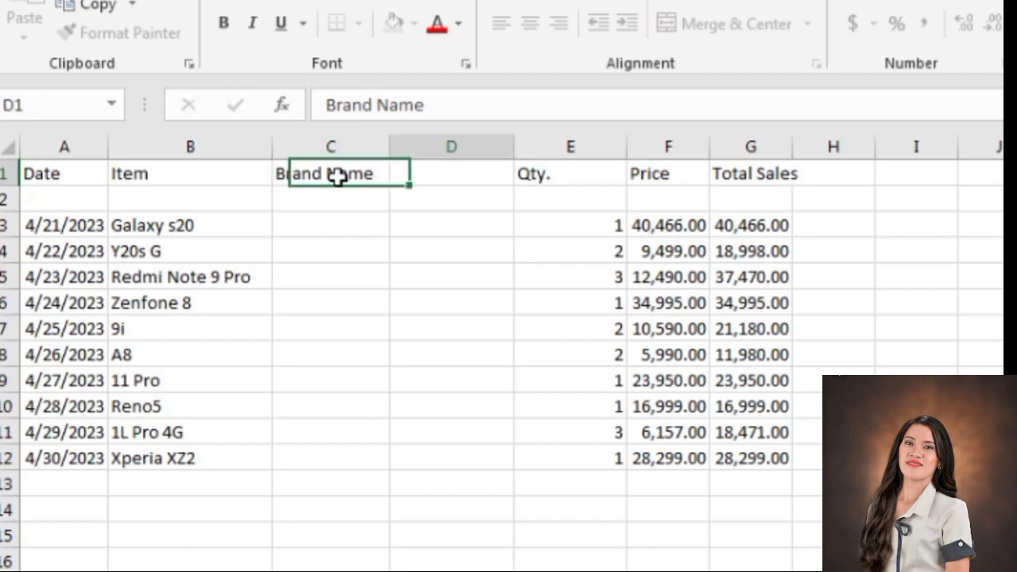
pyautogui.write('Nam')
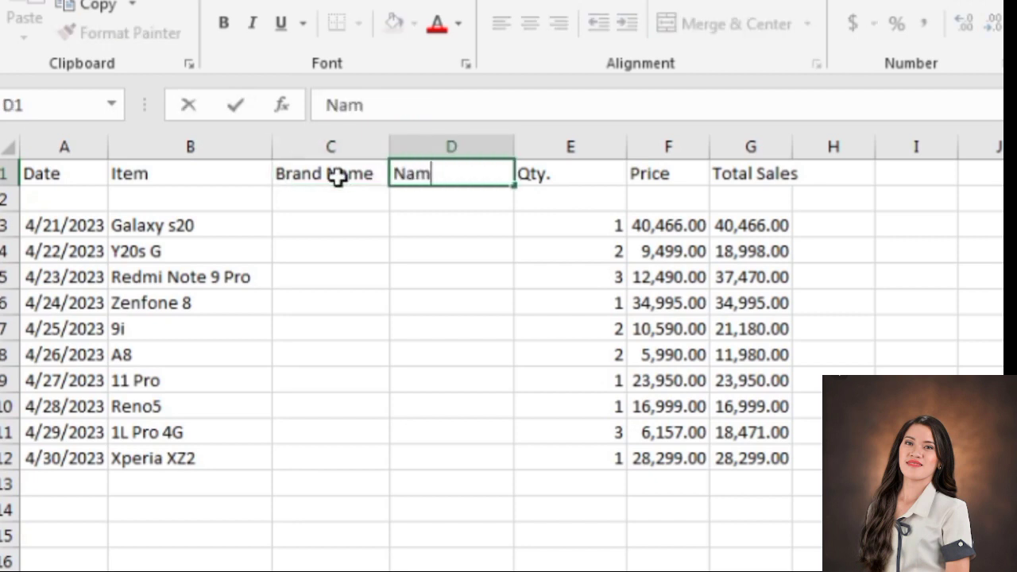
pyautogui.write('e')
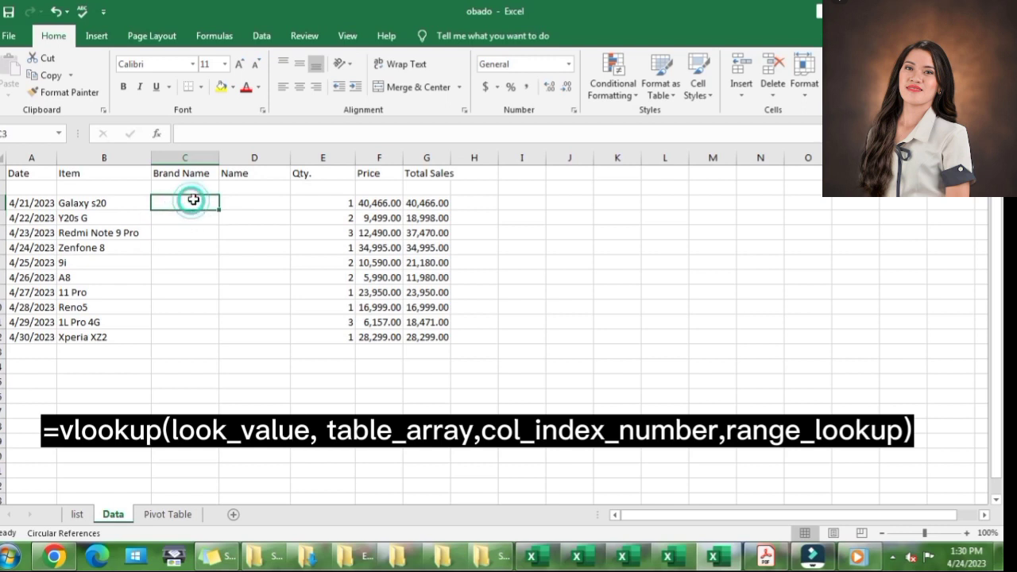
# - Start a VLOOKUP in C3 with item B3 as the lookup value
pyautogui.write('=')
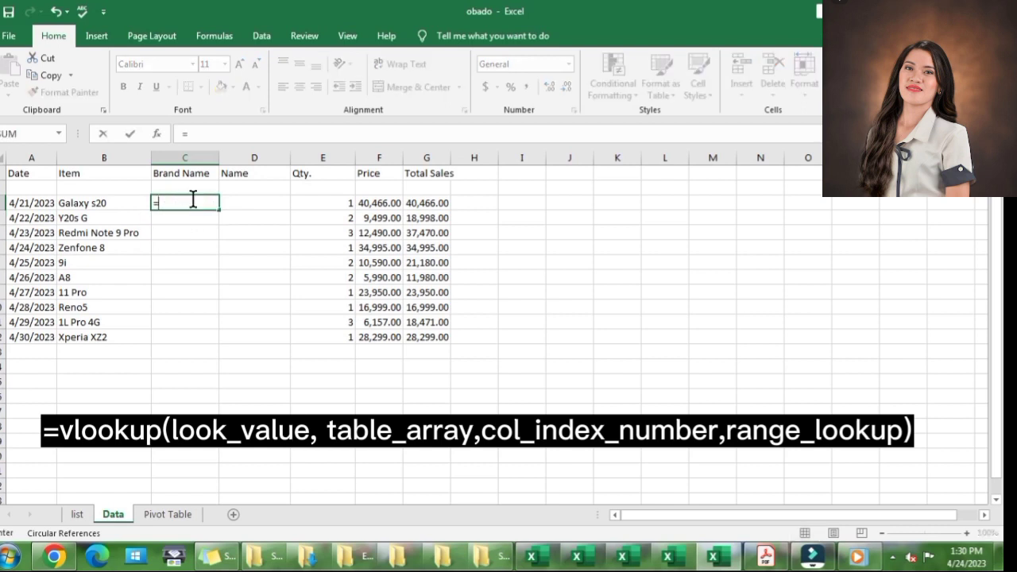
pyautogui.write('vloo')
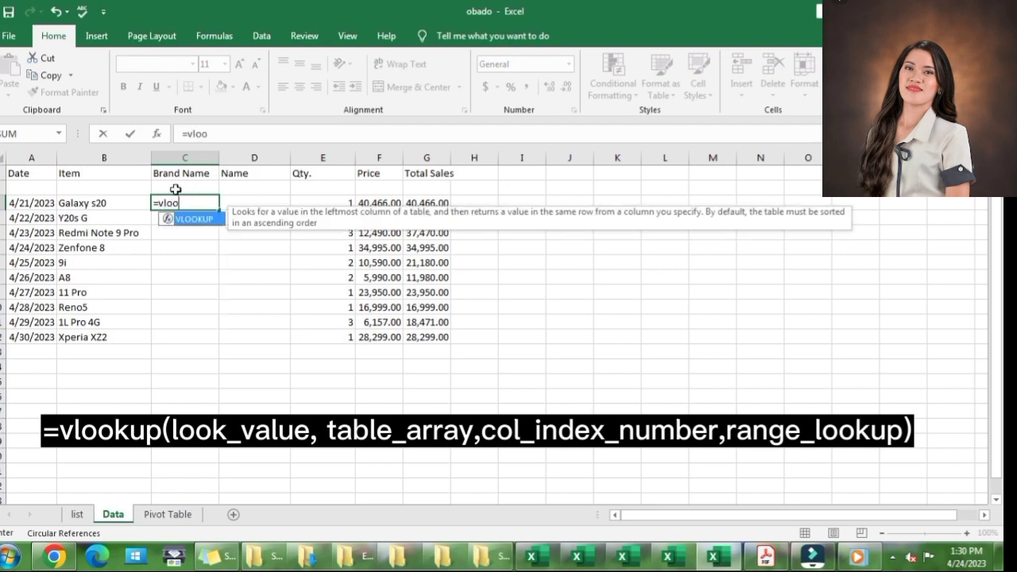
pyautogui.moveTo(197, 229)
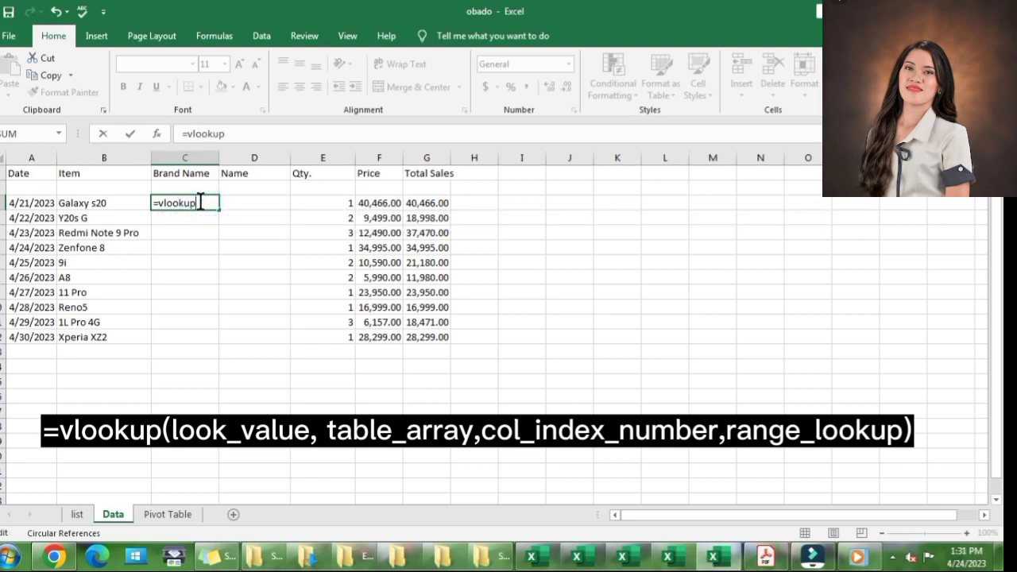
pyautogui.write('(')
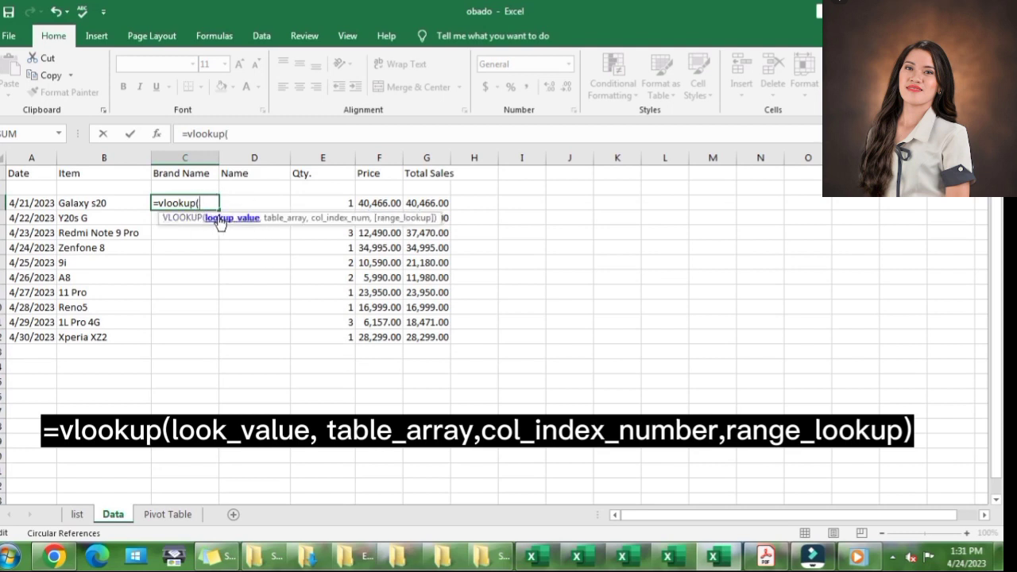
pyautogui.moveTo(232, 222)
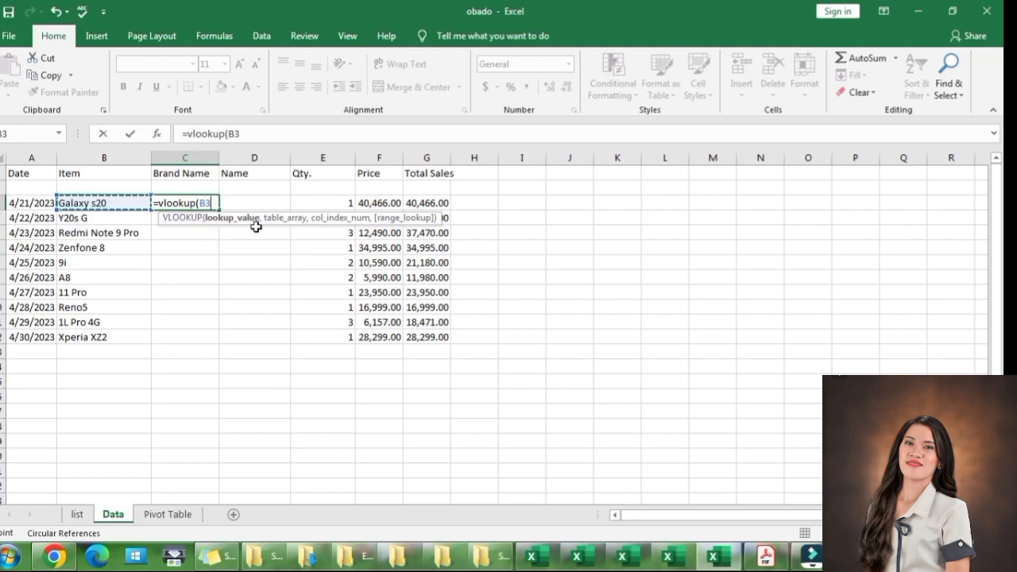
pyautogui.moveTo(124, 194)
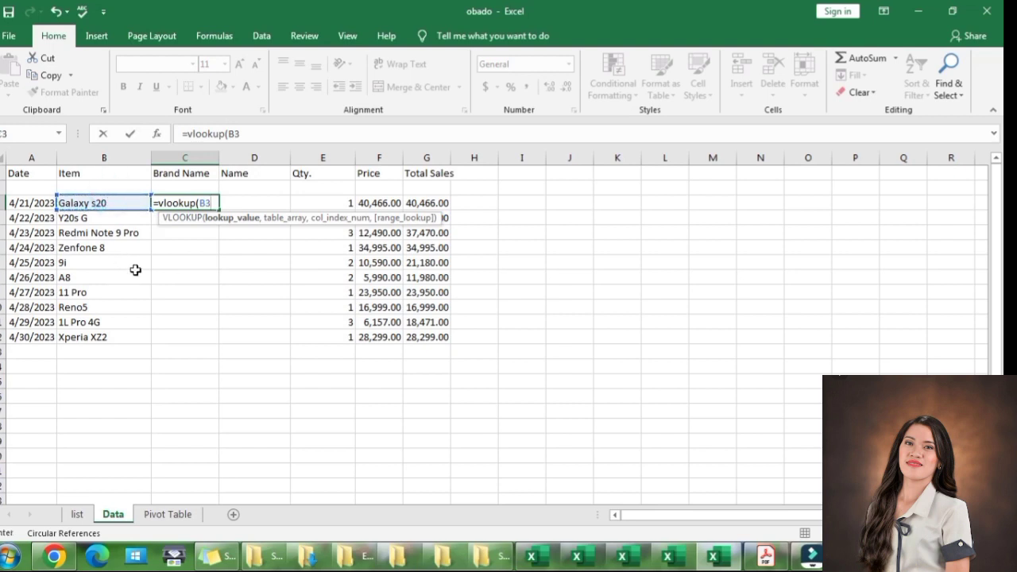
pyautogui.moveTo(223, 247)
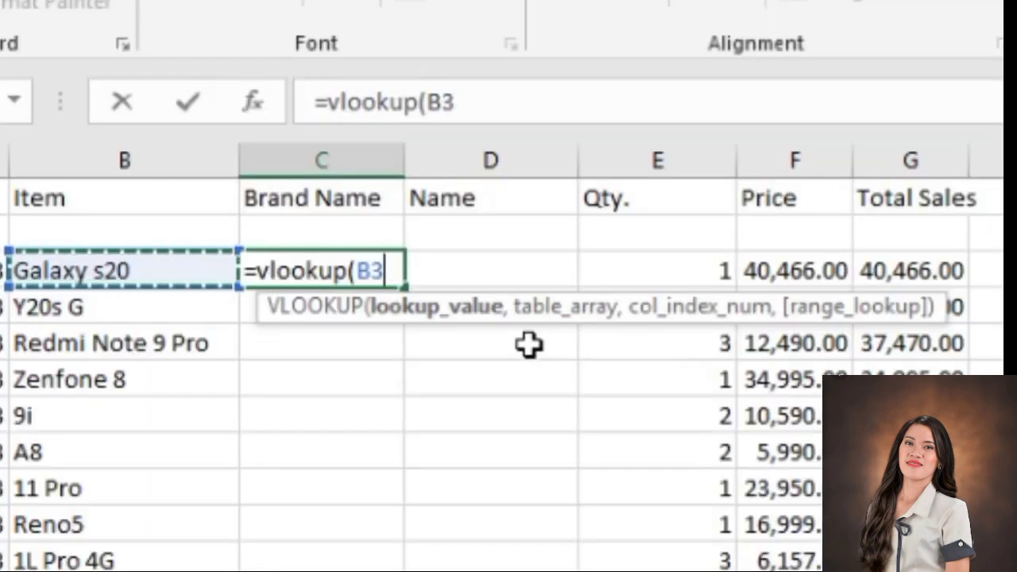
pyautogui.write(',')
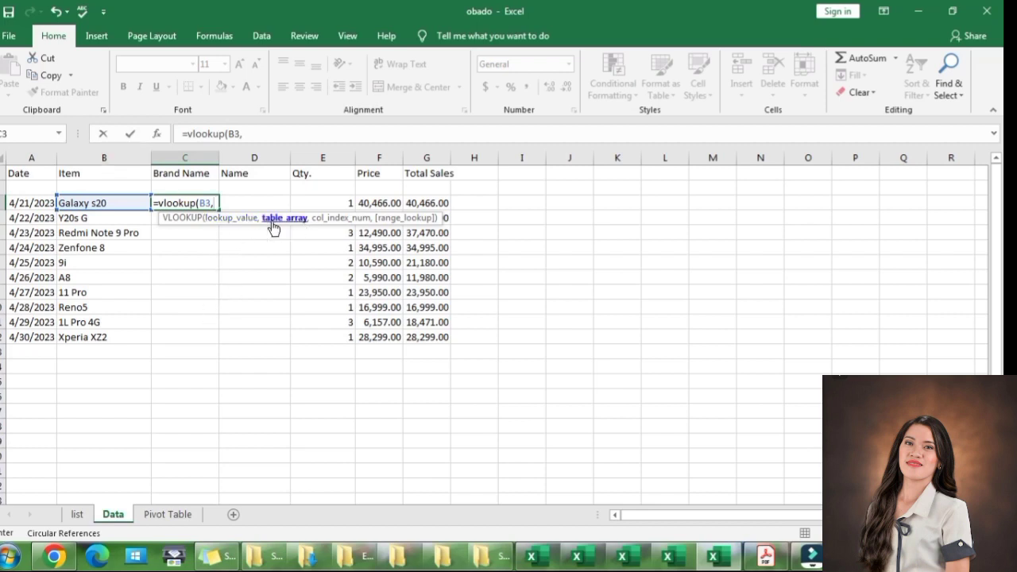
pyautogui.moveTo(270, 222)
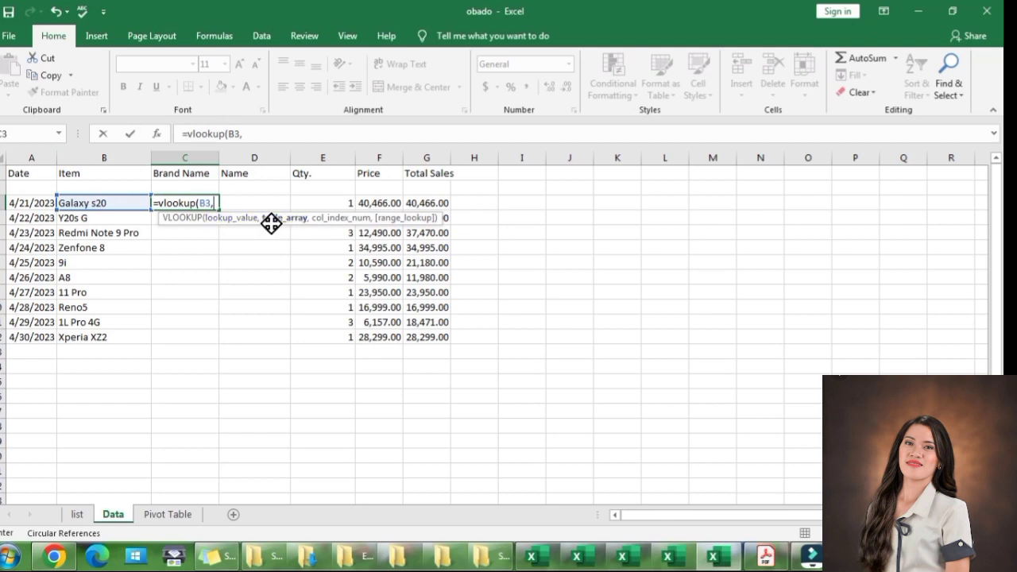
pyautogui.moveTo(305, 229)
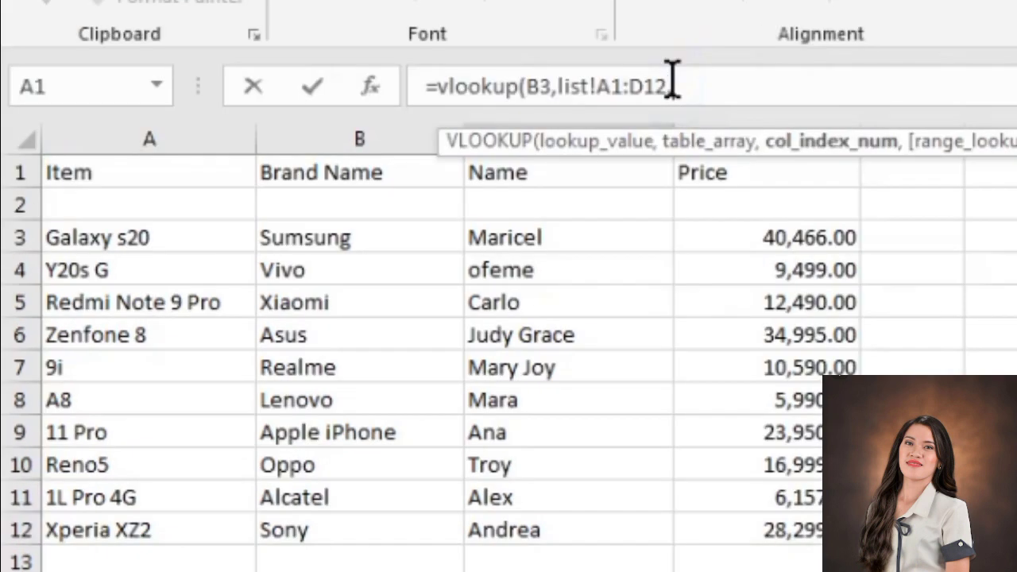
# - Give the brand VLOOKUP the list!A1:D12 table array and column index 2
pyautogui.write(',')
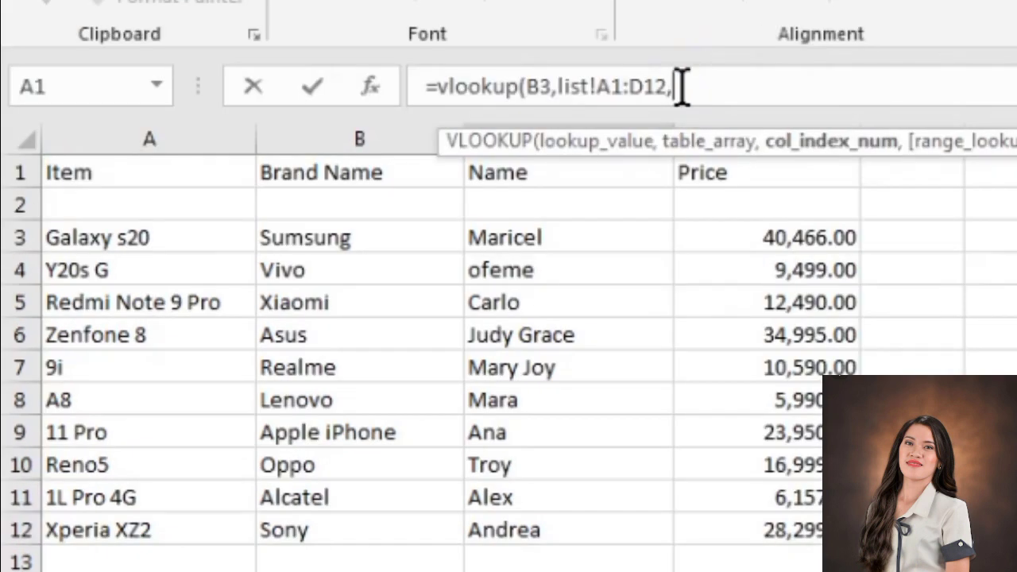
pyautogui.moveTo(483, 72)
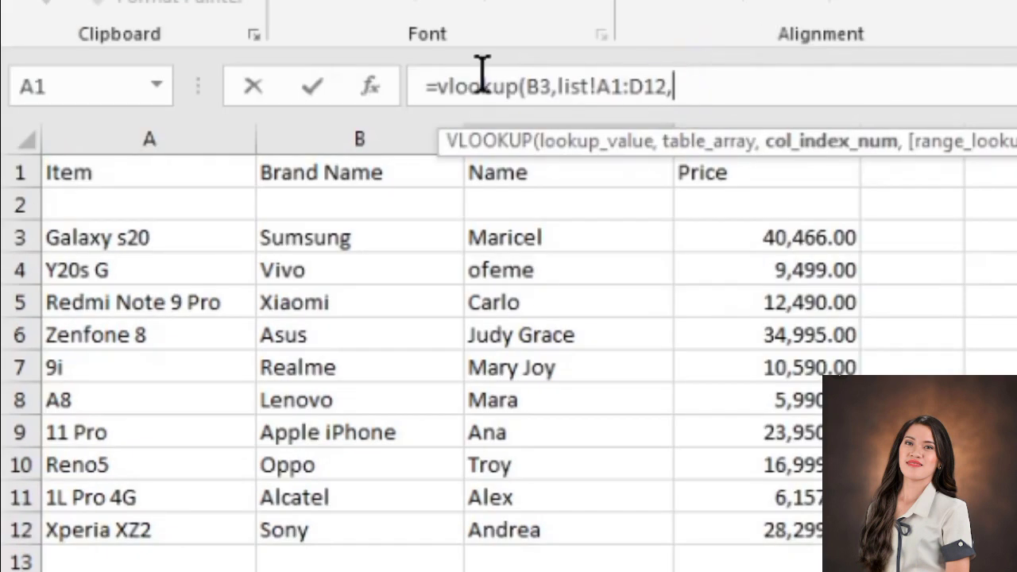
pyautogui.moveTo(755, 86)
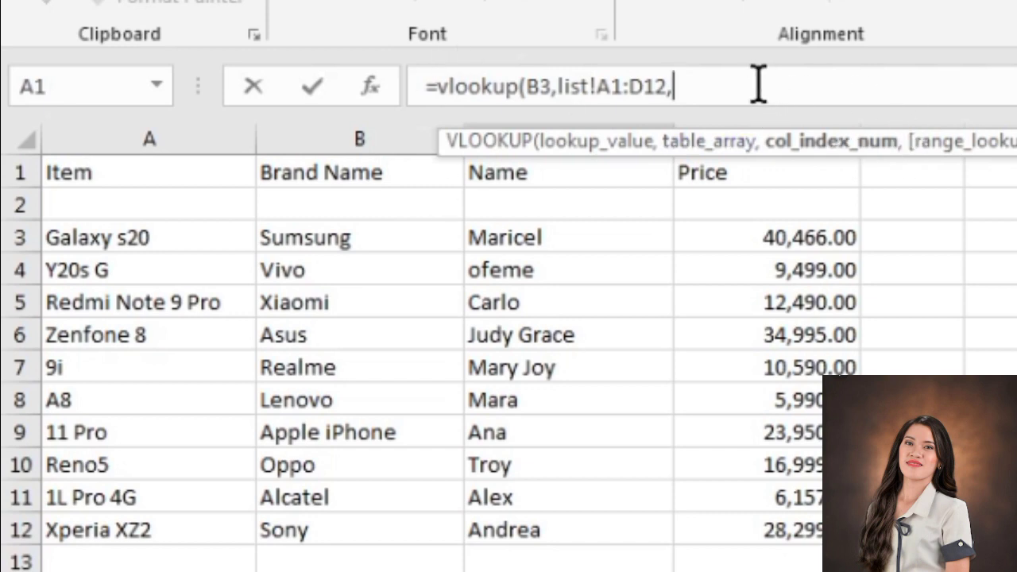
pyautogui.write('2')
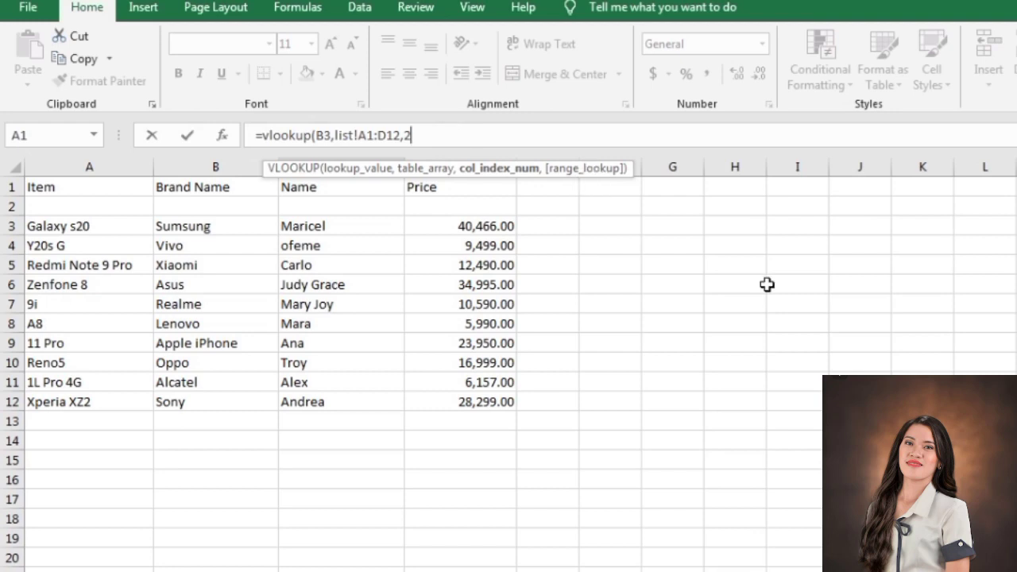
pyautogui.moveTo(670, 127)
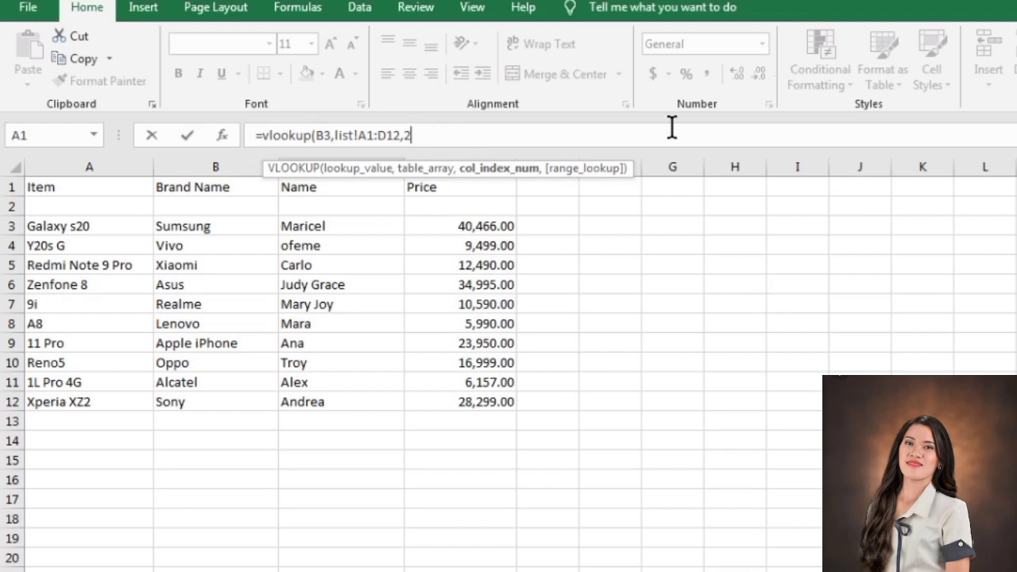
pyautogui.moveTo(569, 177)
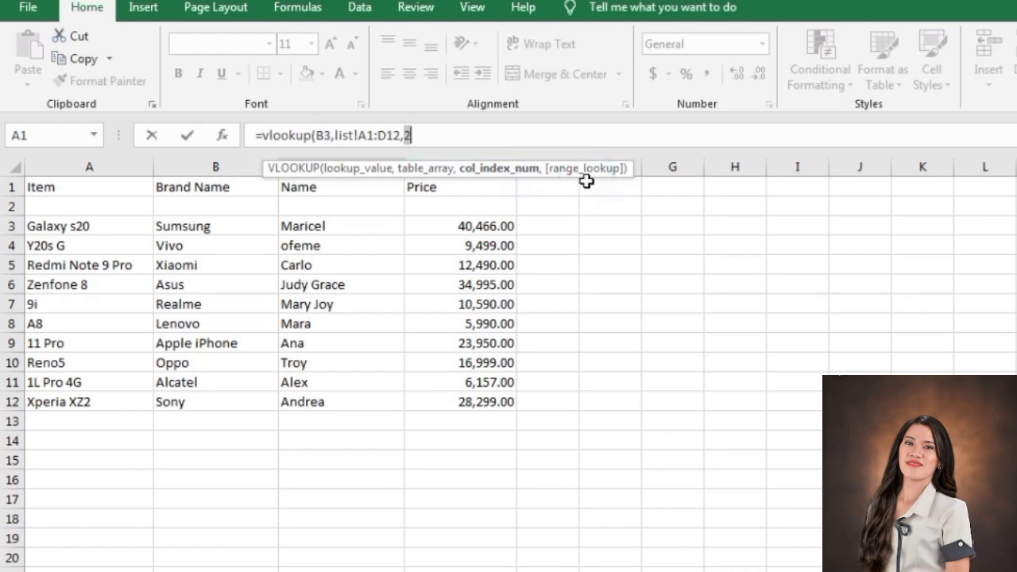
pyautogui.moveTo(437, 134)
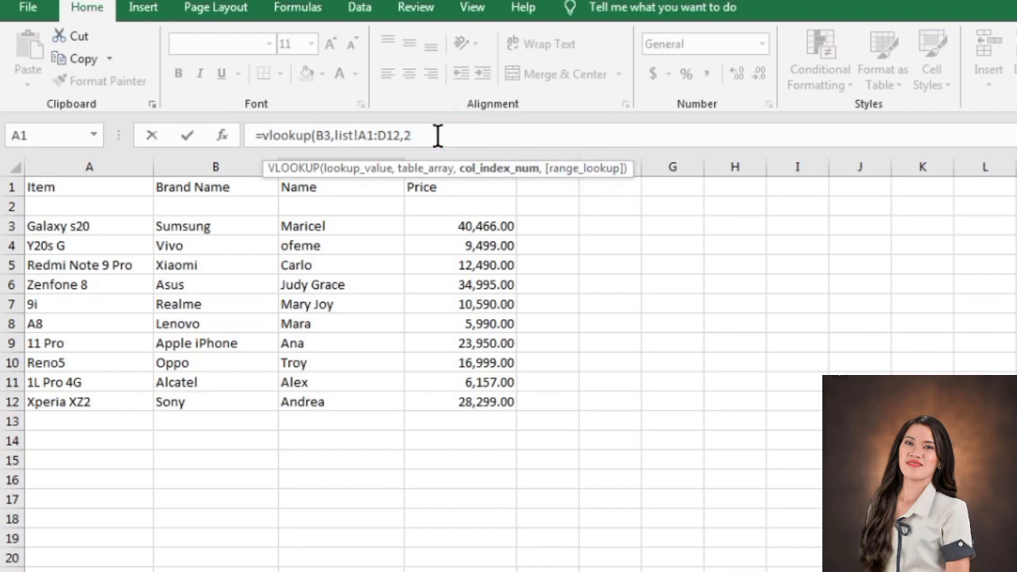
# - Finish the brand VLOOKUP with exact match 0 and fill it down to row 12
pyautogui.write('2,')
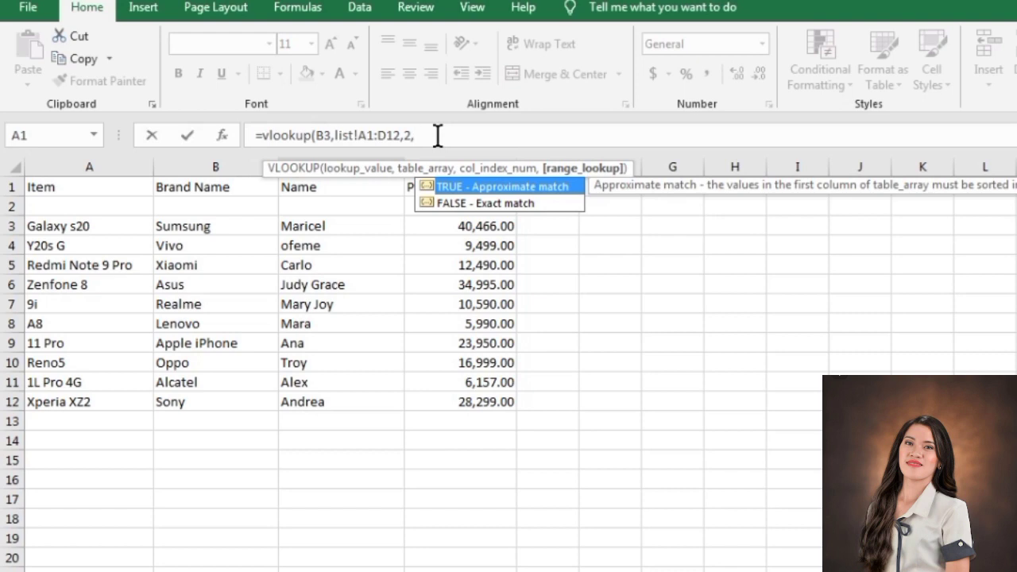
pyautogui.moveTo(401, 186)
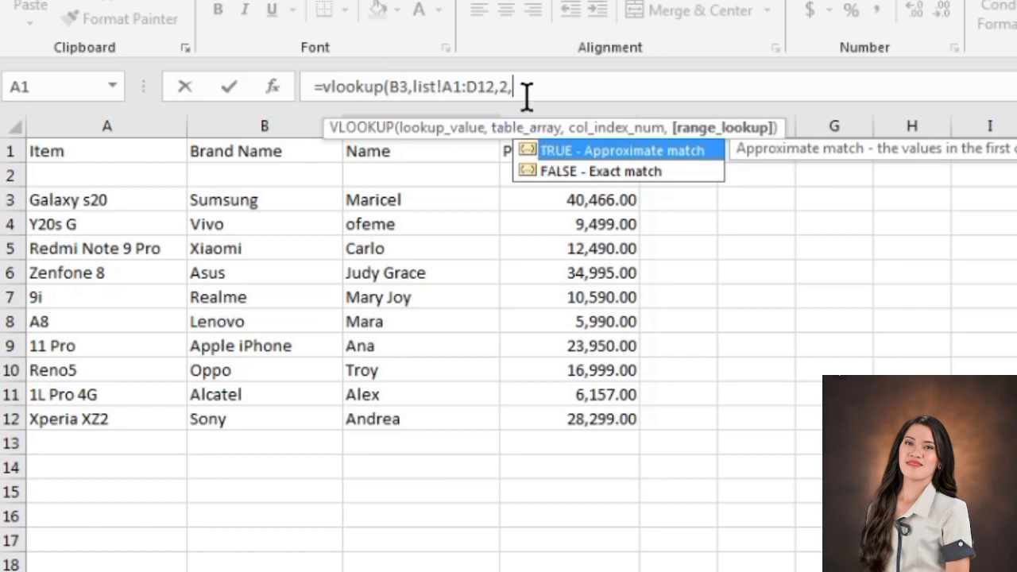
pyautogui.write('0')
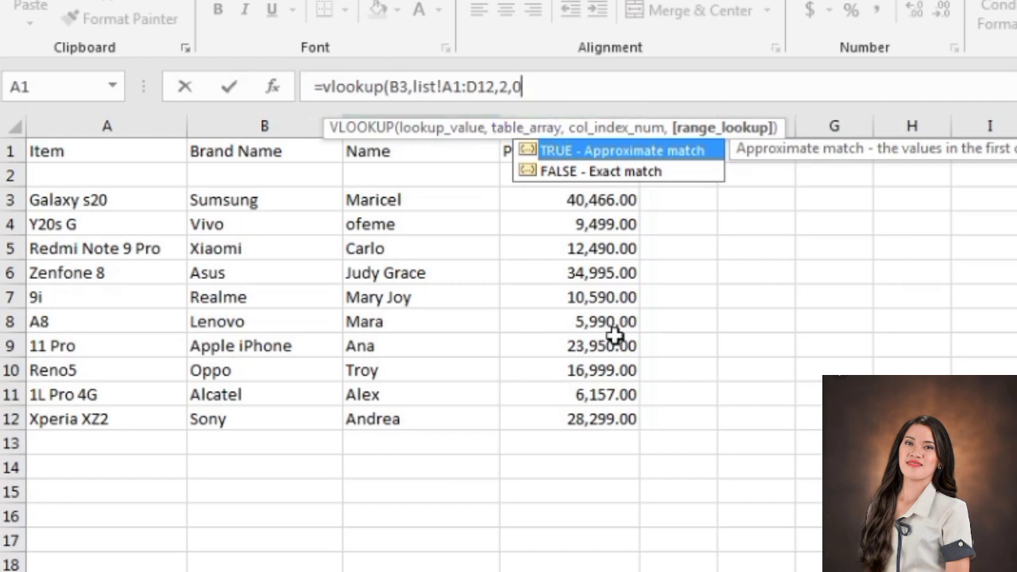
pyautogui.moveTo(655, 276)
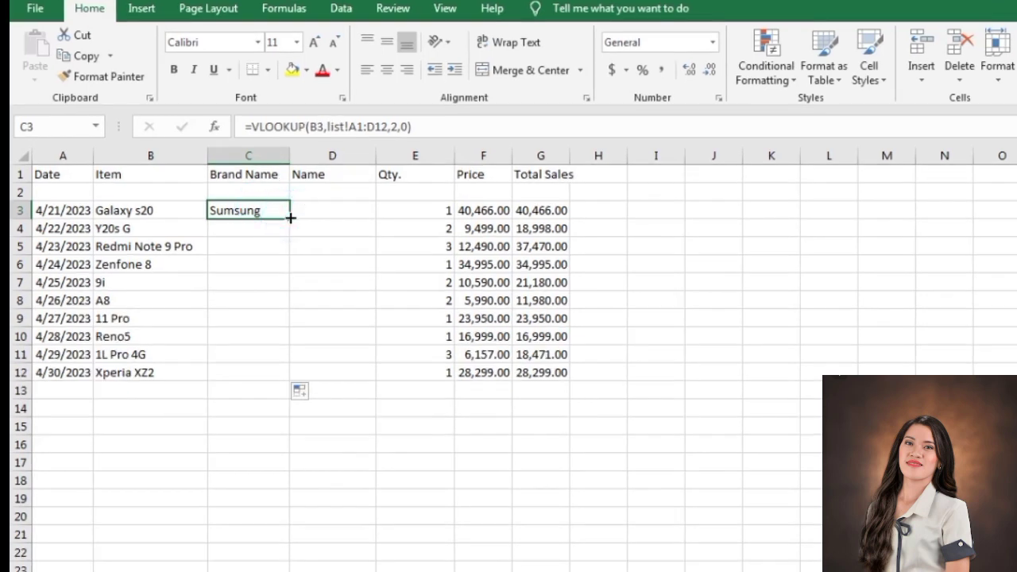
pyautogui.moveTo(248, 210); pyautogui.dragTo(248, 318)
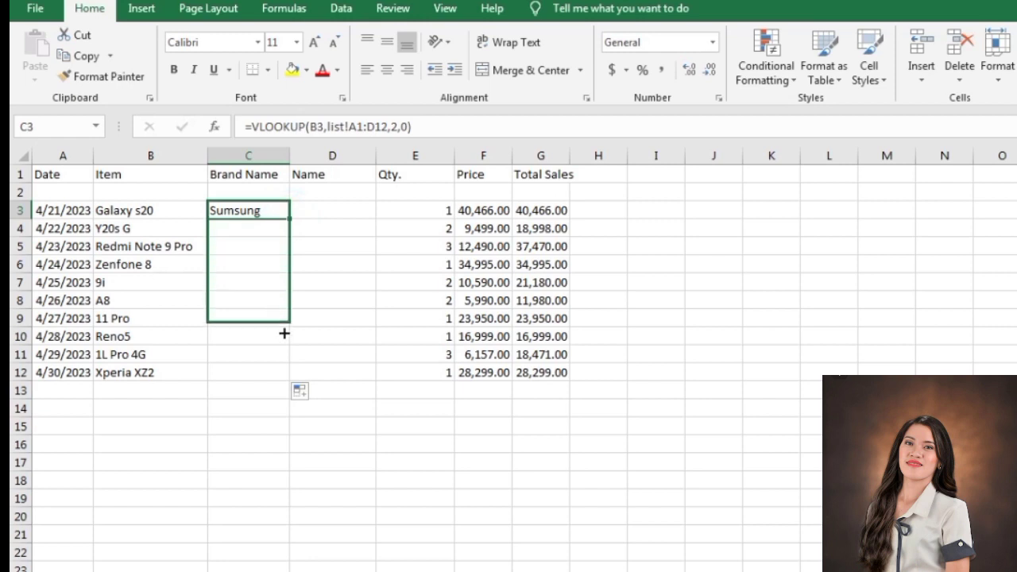
pyautogui.moveTo(283, 334); pyautogui.dragTo(283, 373)
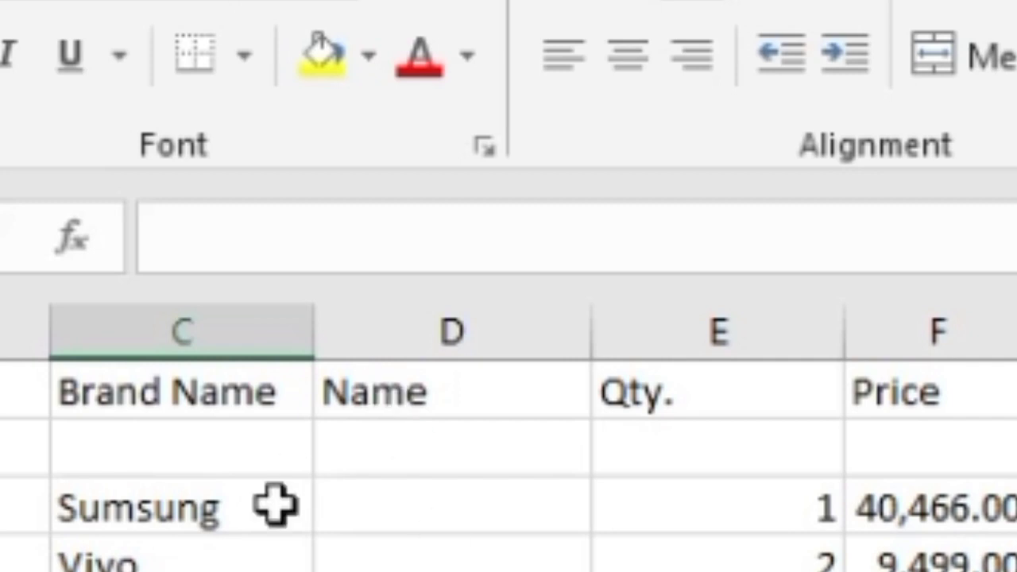
pyautogui.moveTo(177, 469)
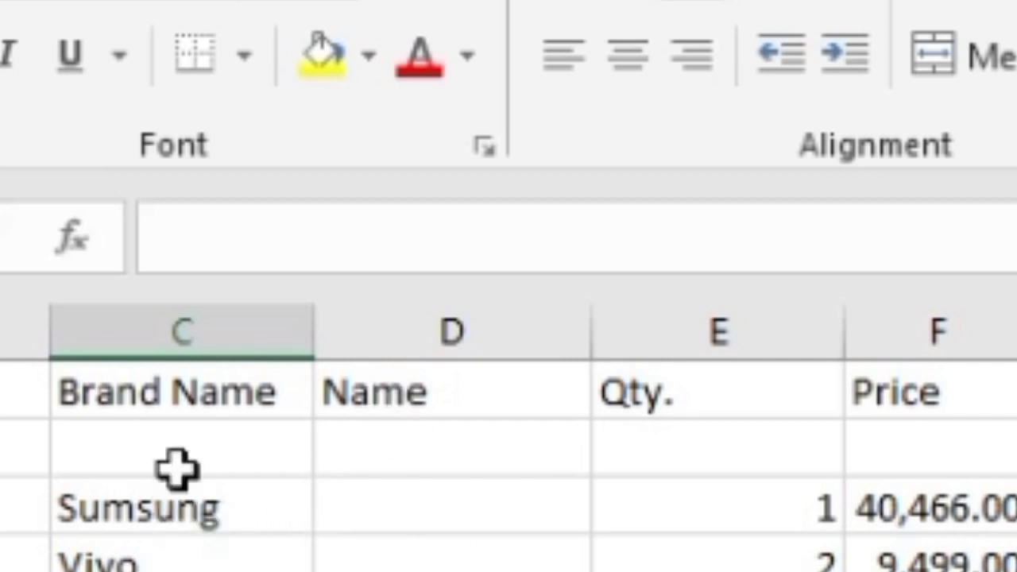
pyautogui.moveTo(239, 239)
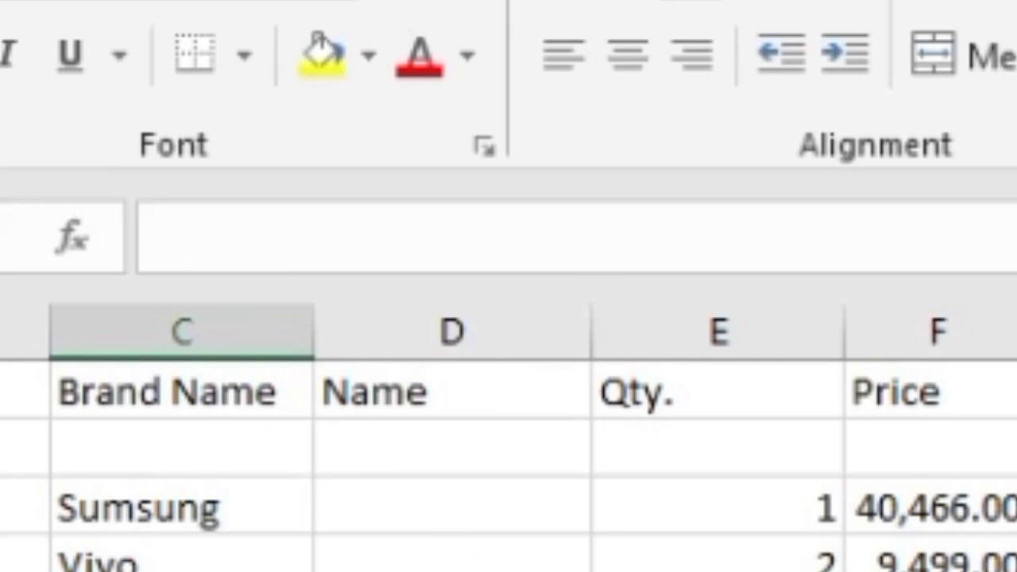
# - Start a VLOOKUP in D3 using the Galaxy s20 item in B3 as lookup value
pyautogui.write('=')
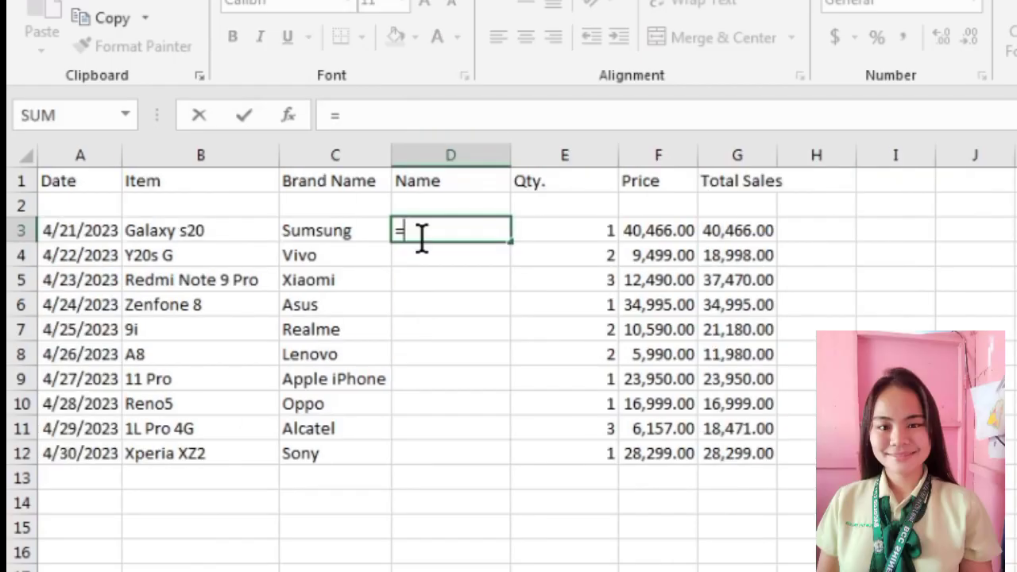
pyautogui.write('vl')
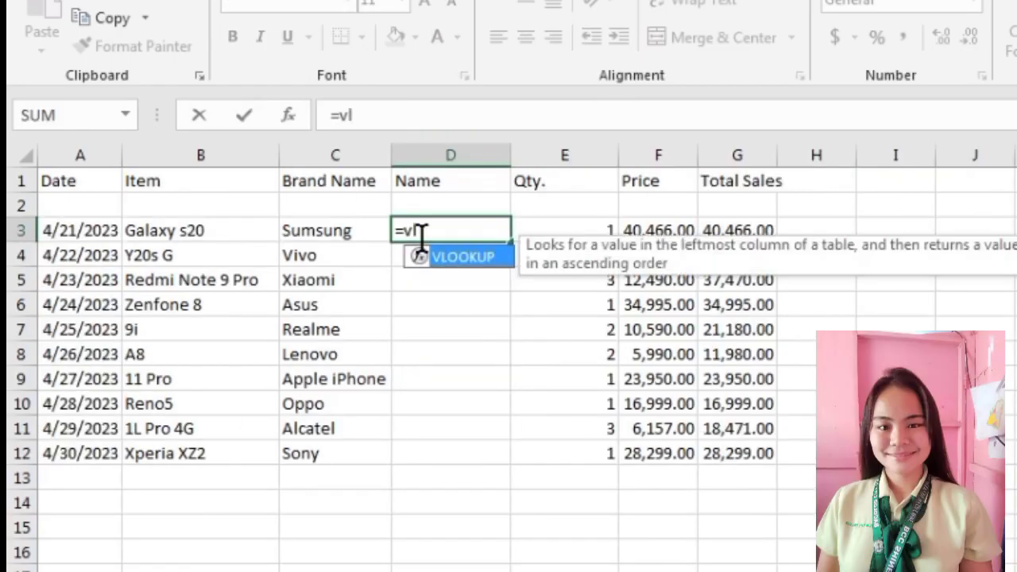
pyautogui.write('o')
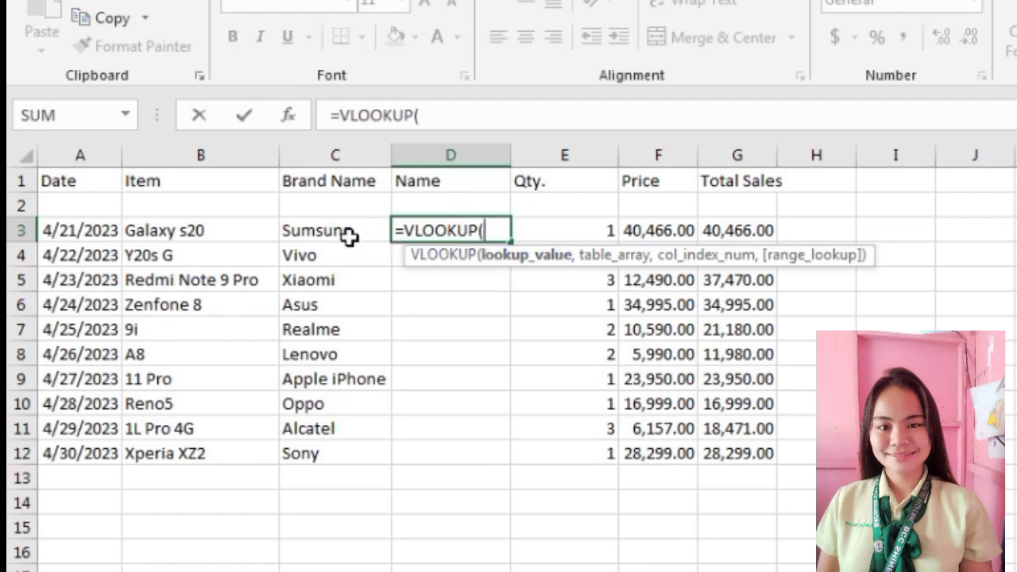
pyautogui.moveTo(210, 230)
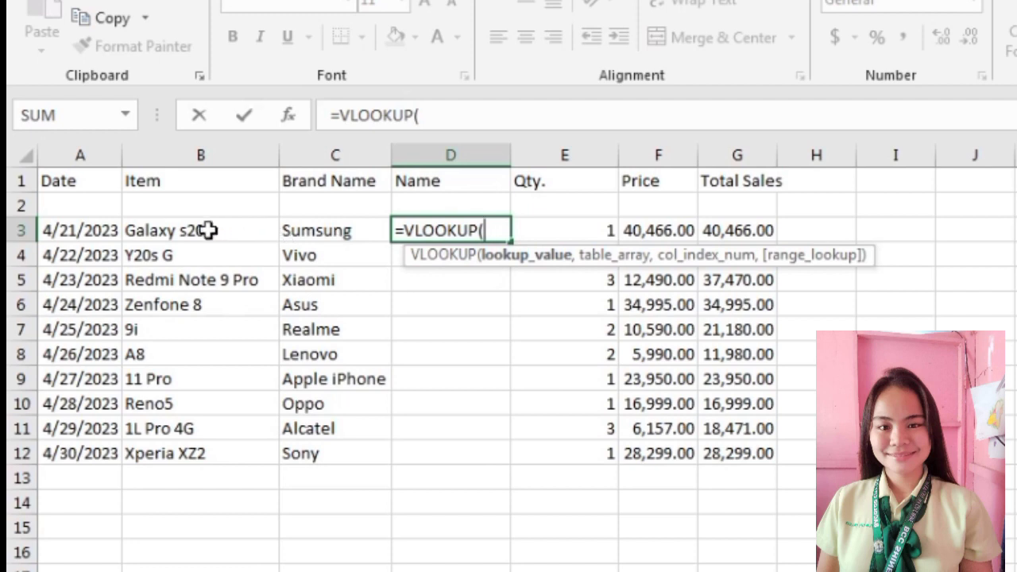
pyautogui.click(200, 231)
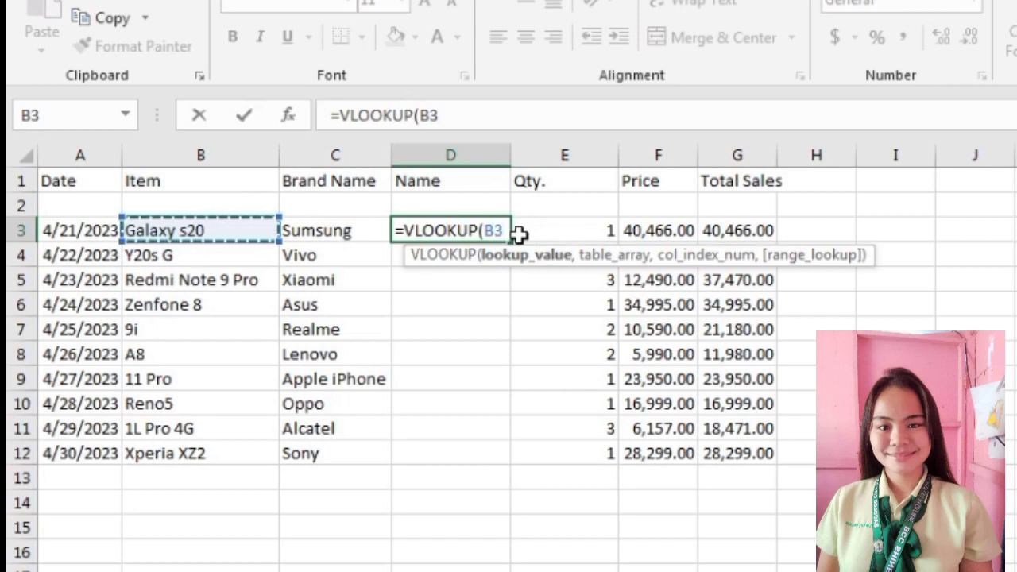
pyautogui.write(',list!A1:D12')
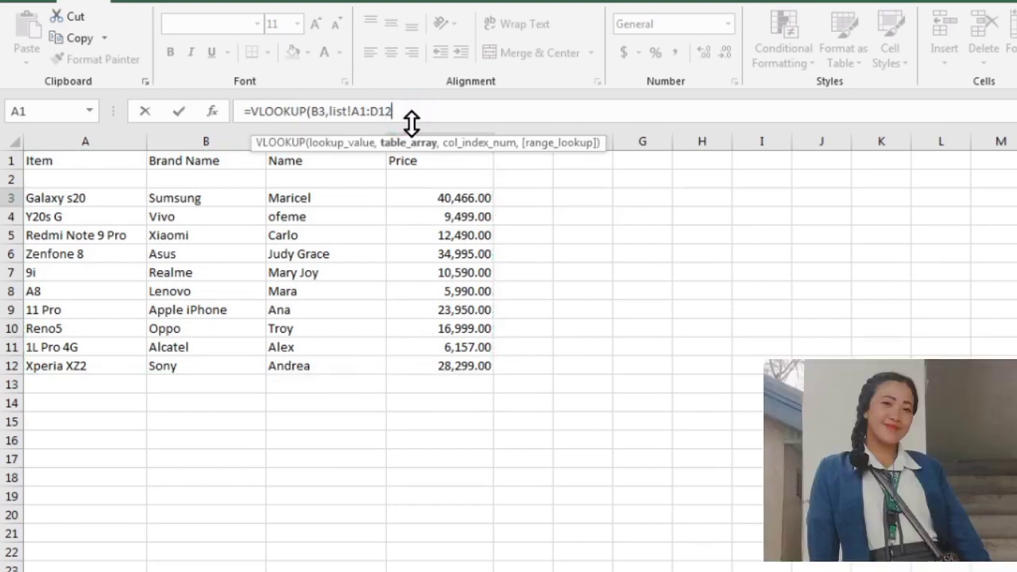
# - Give the Name VLOOKUP the list!A1:D12 table array and column index 3
pyautogui.write(',')
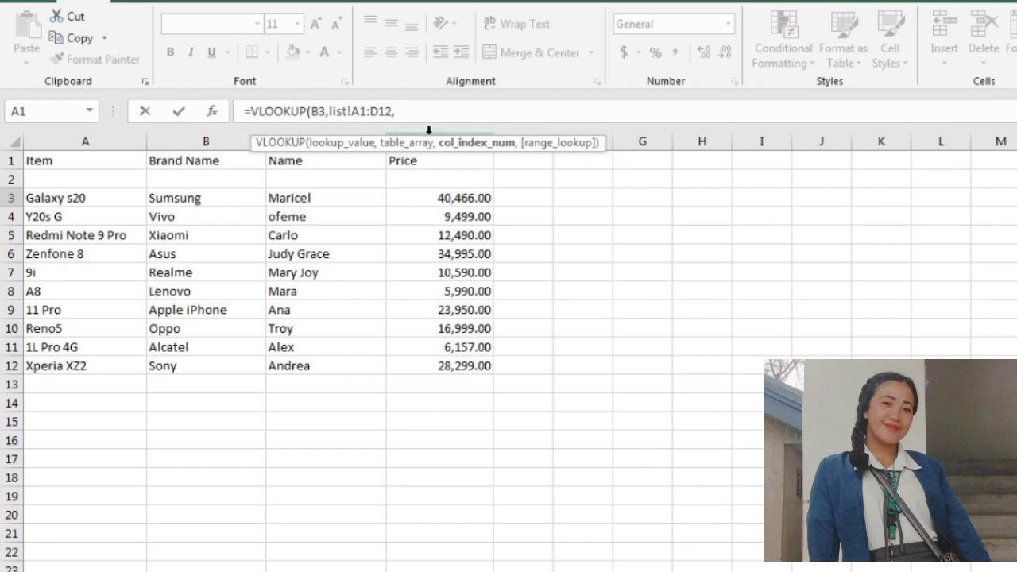
pyautogui.moveTo(426, 174)
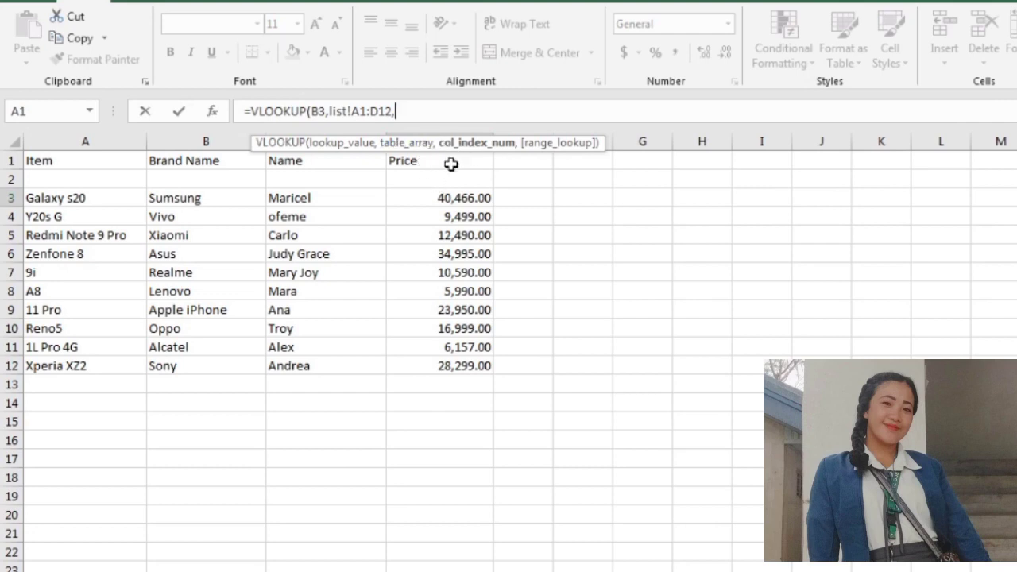
pyautogui.moveTo(509, 181)
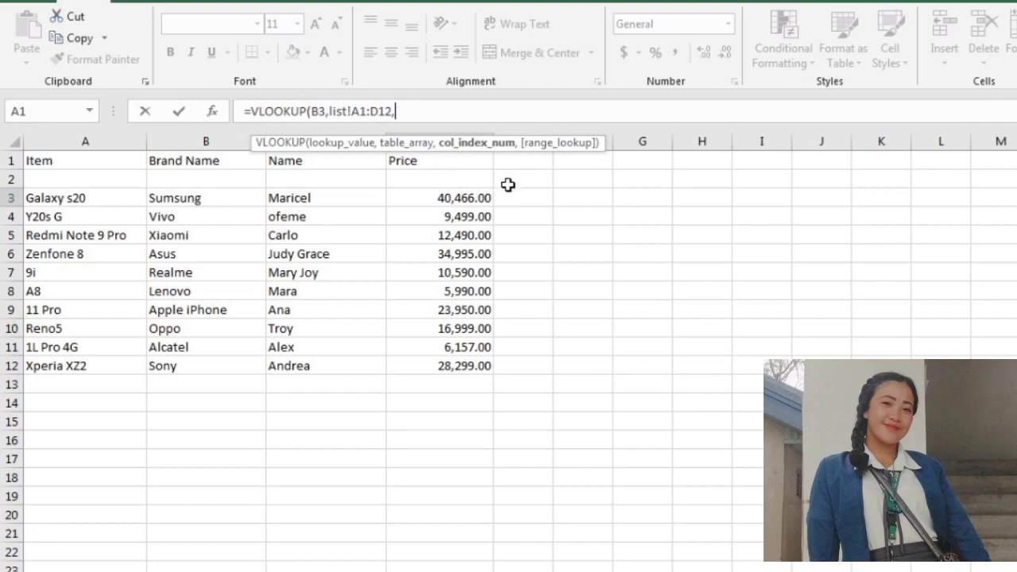
pyautogui.moveTo(460, 156)
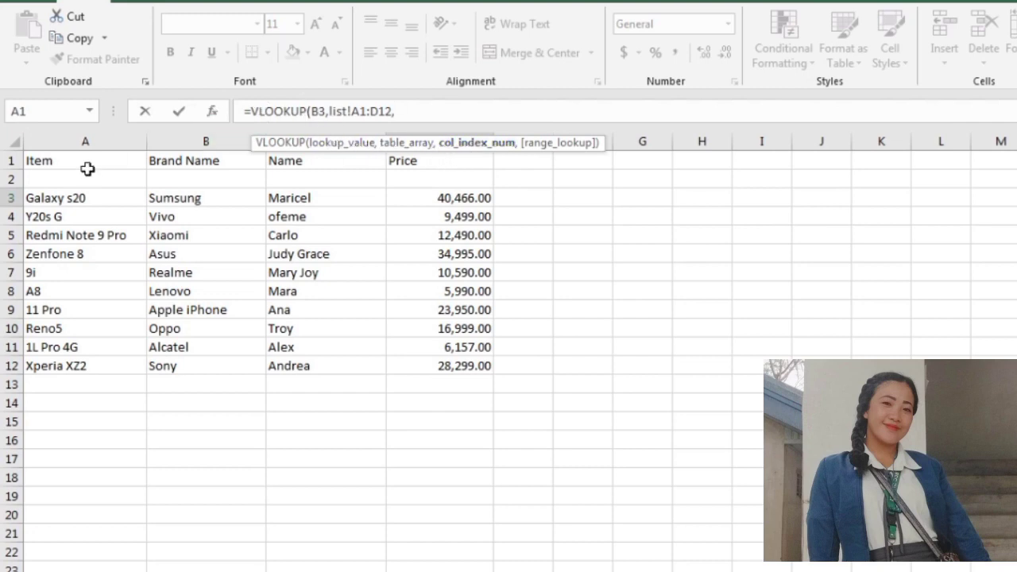
pyautogui.moveTo(332, 192)
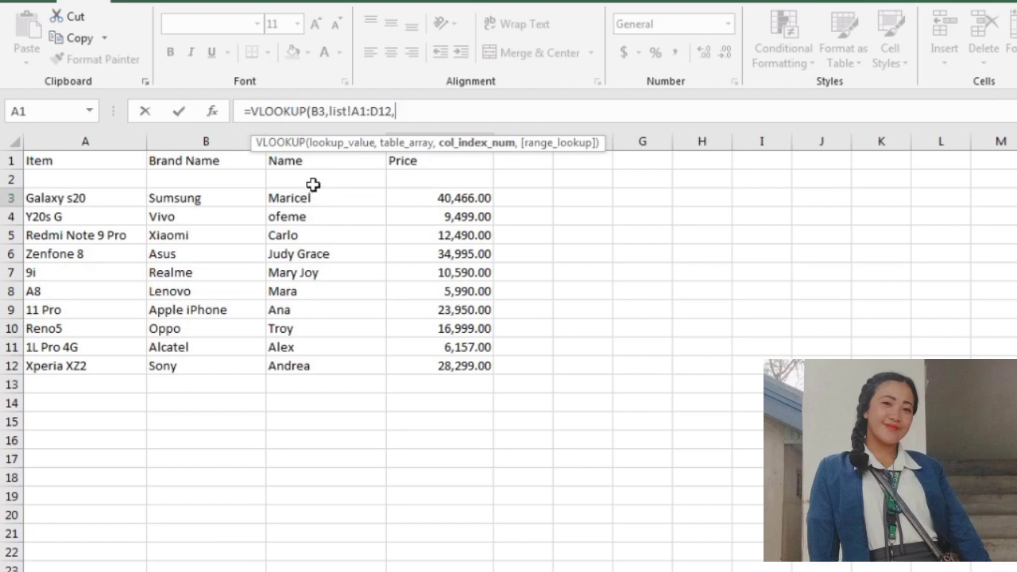
pyautogui.moveTo(183, 198)
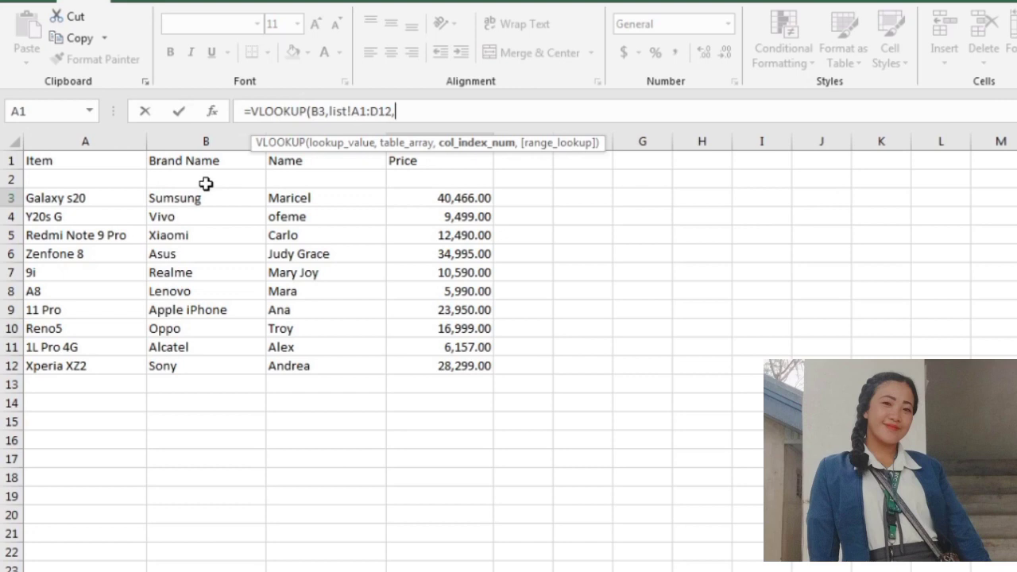
pyautogui.write('3')
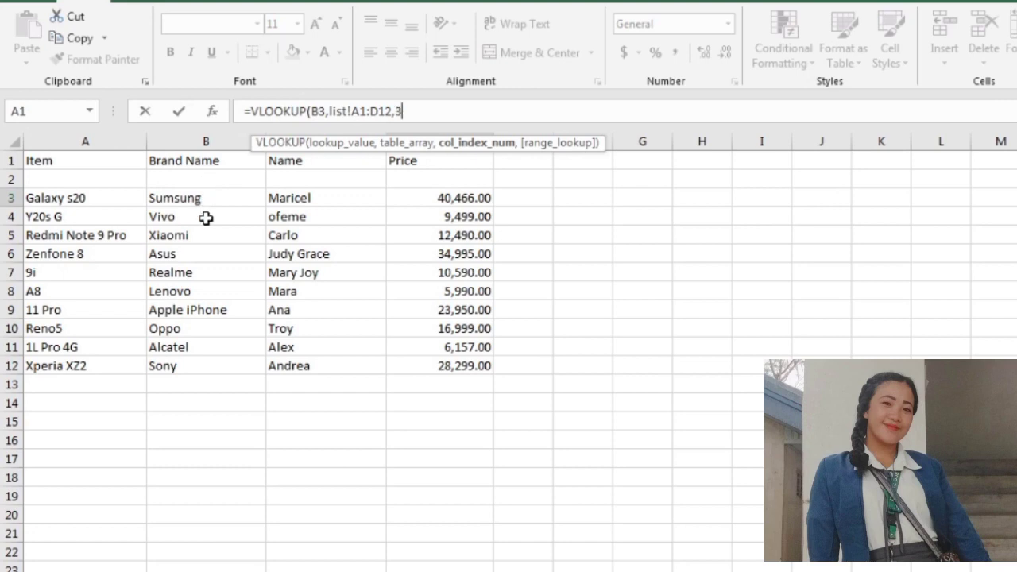
pyautogui.write(',')
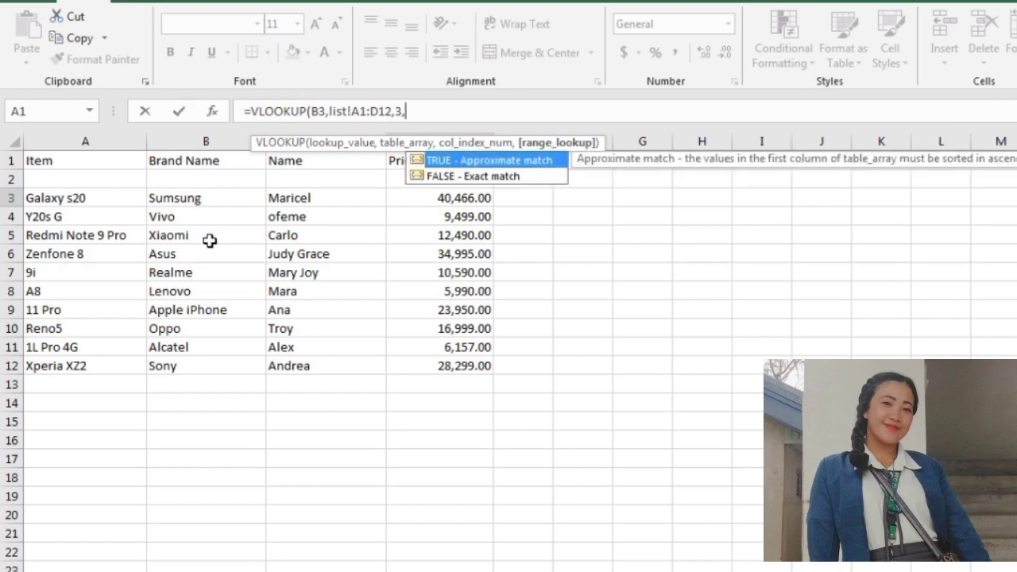
# - Finish the Name VLOOKUP with match type 0 for an exact match
pyautogui.write('0')
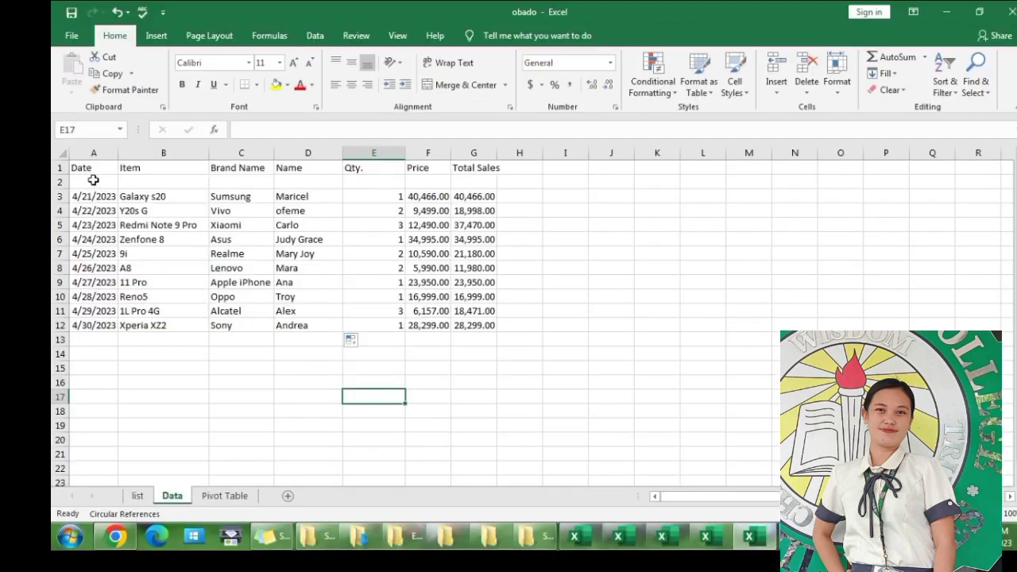
pyautogui.moveTo(93, 168); pyautogui.dragTo(477, 336)
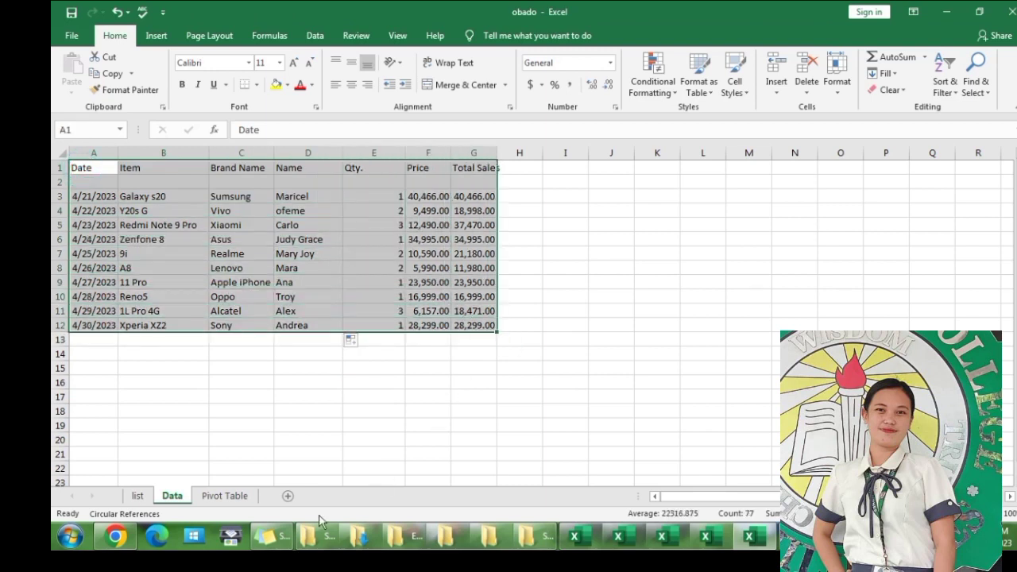
pyautogui.moveTo(776, 79)
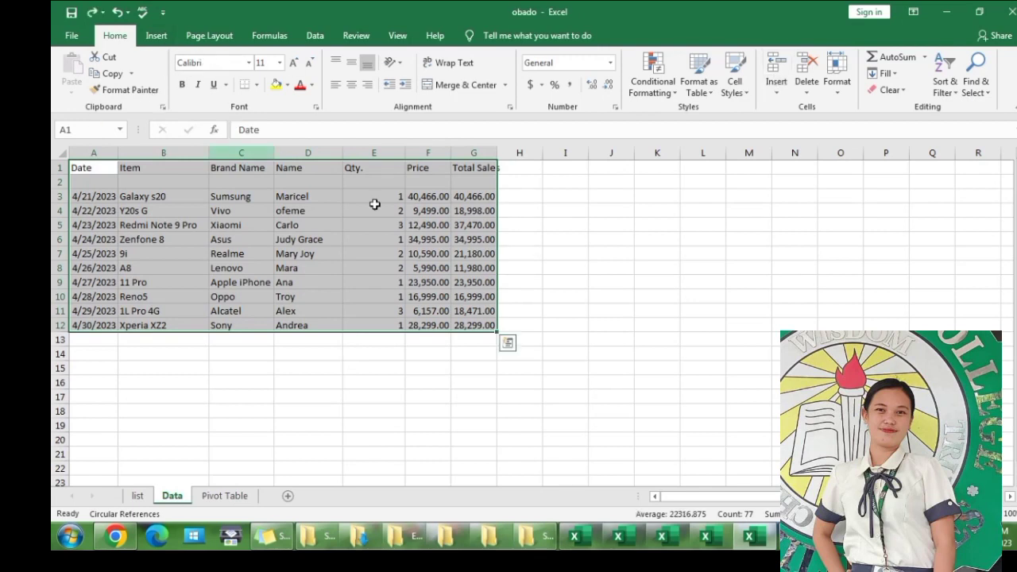
pyautogui.moveTo(151, 54)
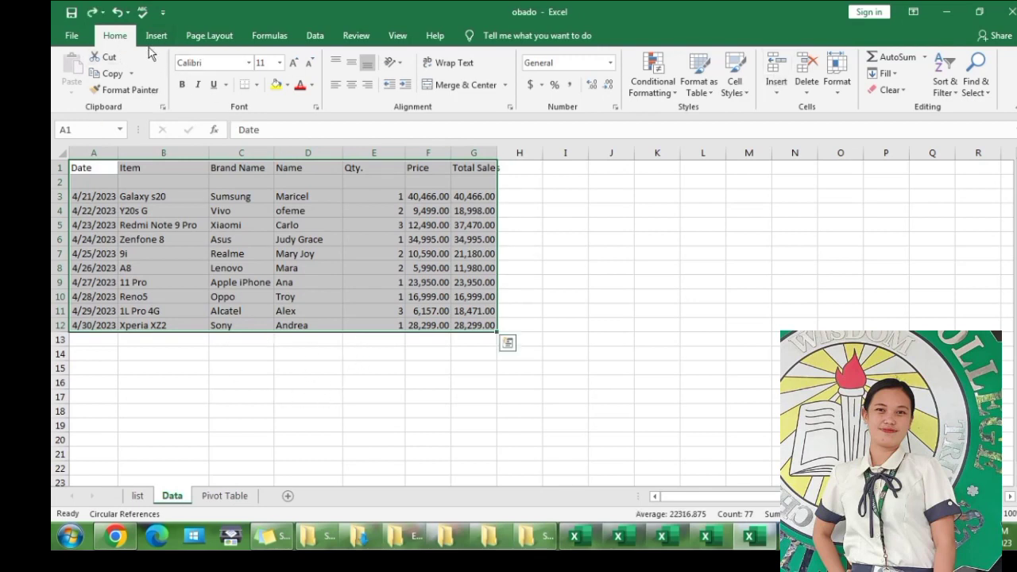
pyautogui.click(155, 35)
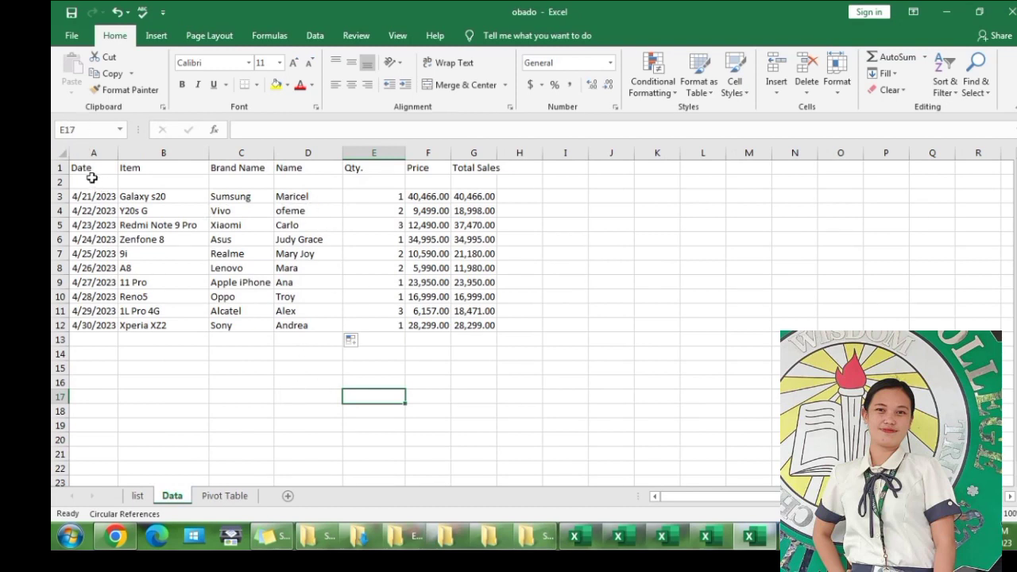
pyautogui.moveTo(80, 168); pyautogui.dragTo(473, 340)
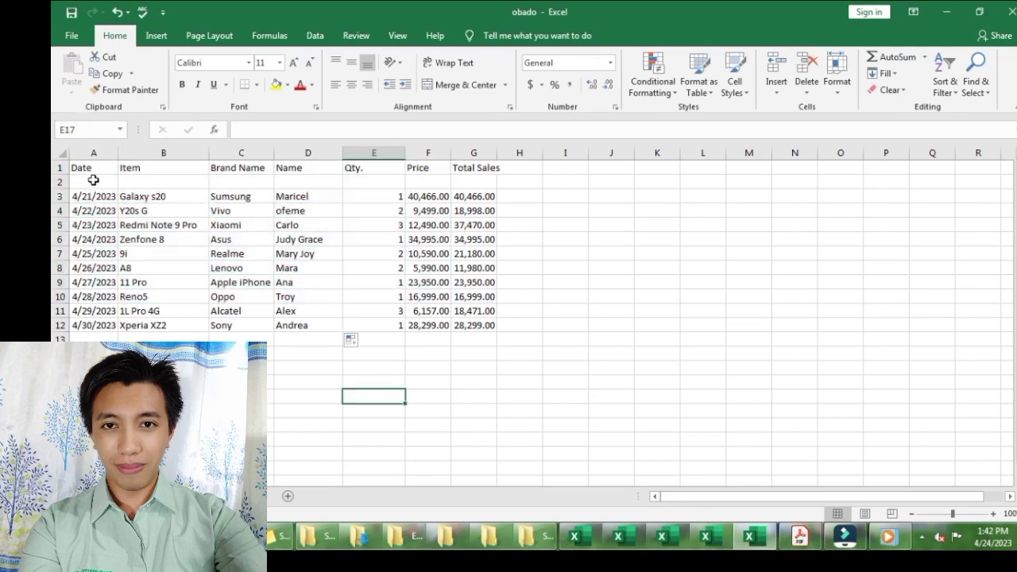
pyautogui.moveTo(92, 167); pyautogui.dragTo(473, 324)
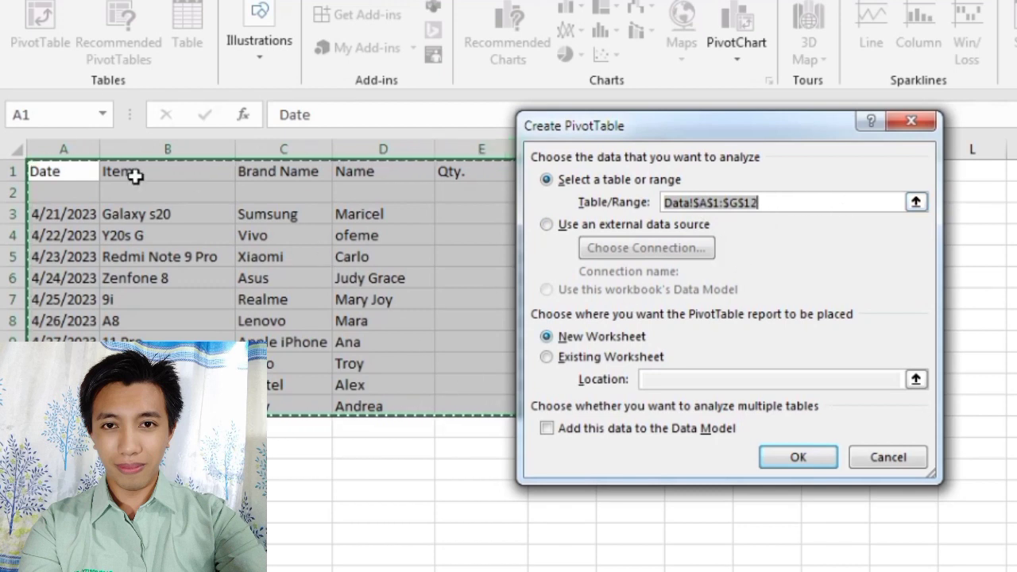
pyautogui.moveTo(83, 251)
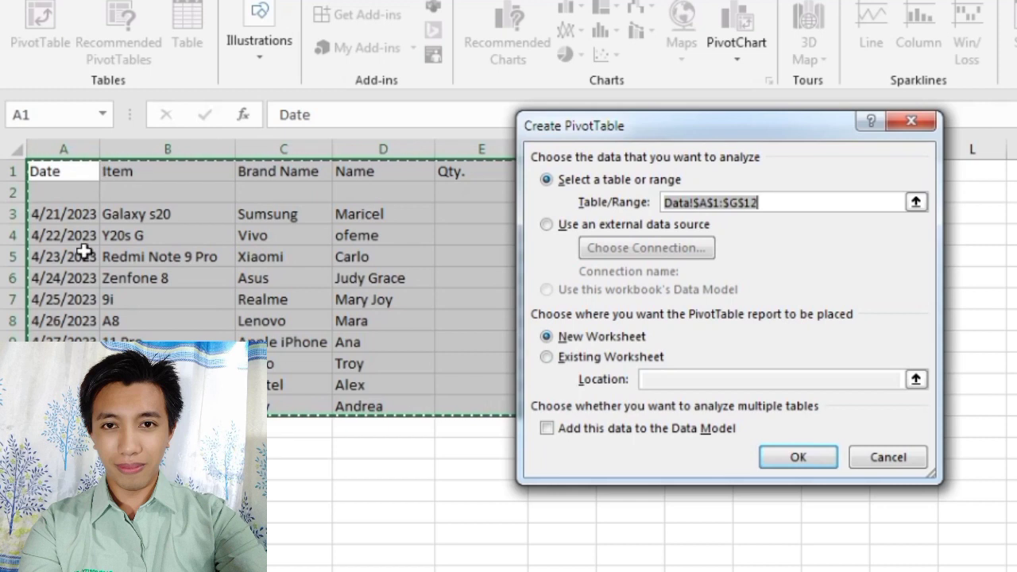
pyautogui.moveTo(740, 545)
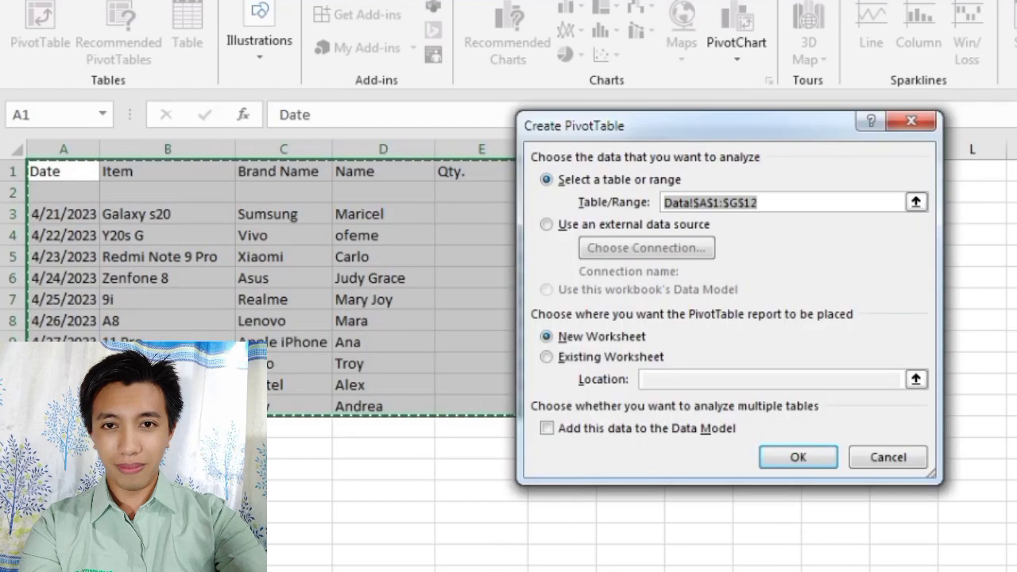
# - Confirm the pivot table from Data!$A$1:$G$12 on a new worksheet
pyautogui.click(798, 457)
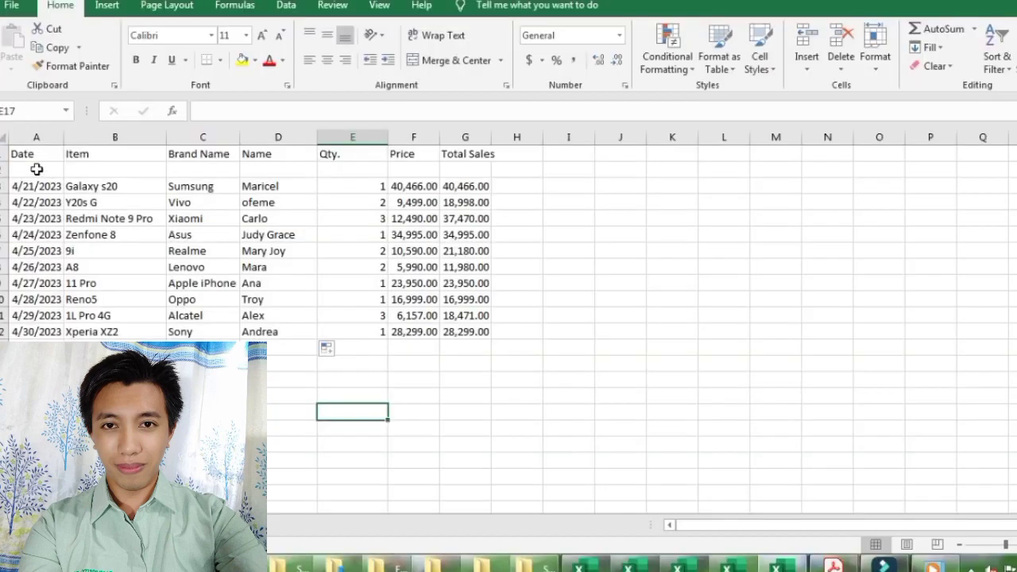
# - Make Item the pivot table's row field
pyautogui.moveTo(22, 152); pyautogui.dragTo(476, 332)
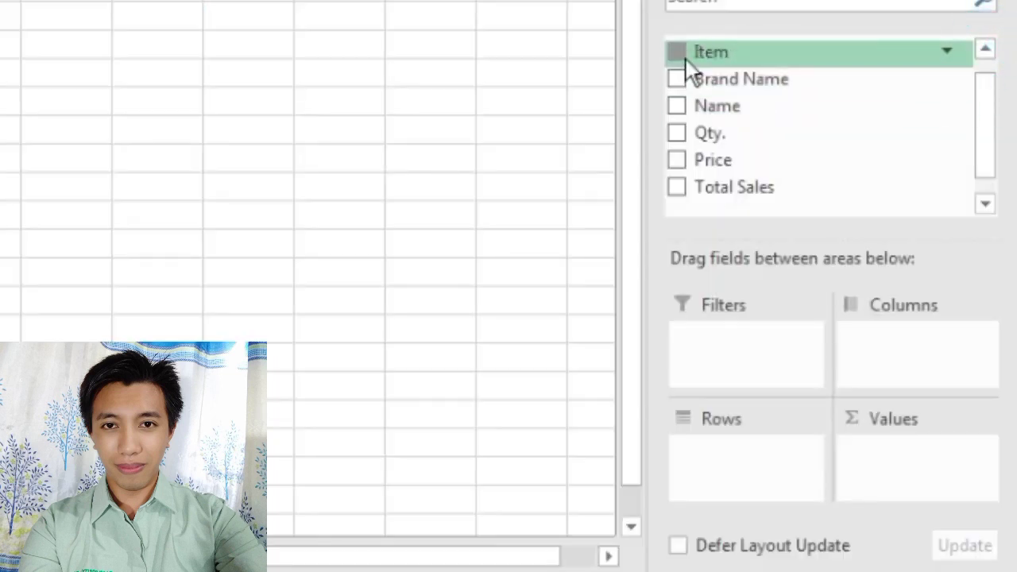
# - Arrange the pivot with Item rows, Brand Name columns and Sum of Qty. values, grand total 17
pyautogui.click(677, 49)
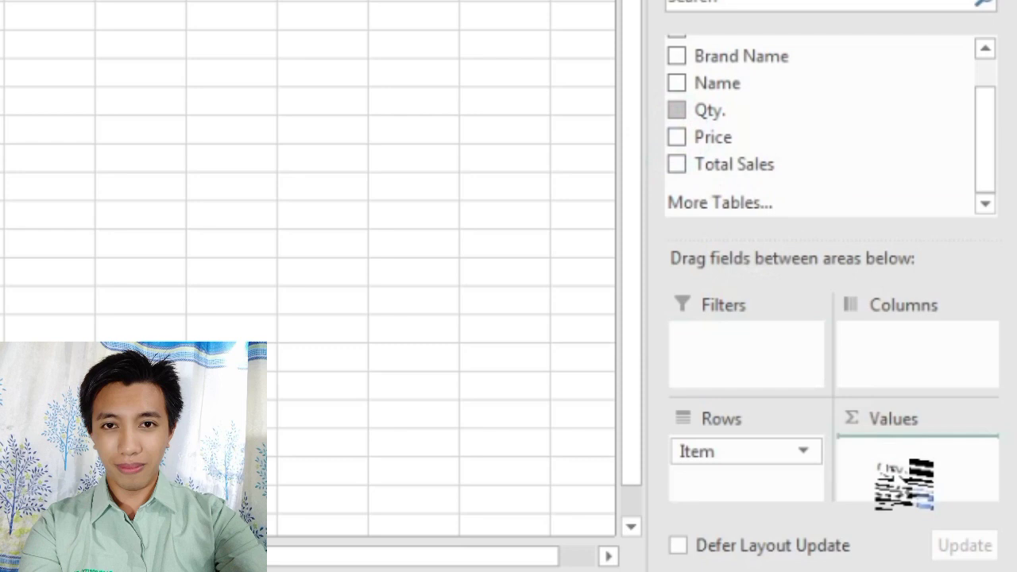
pyautogui.click(677, 109)
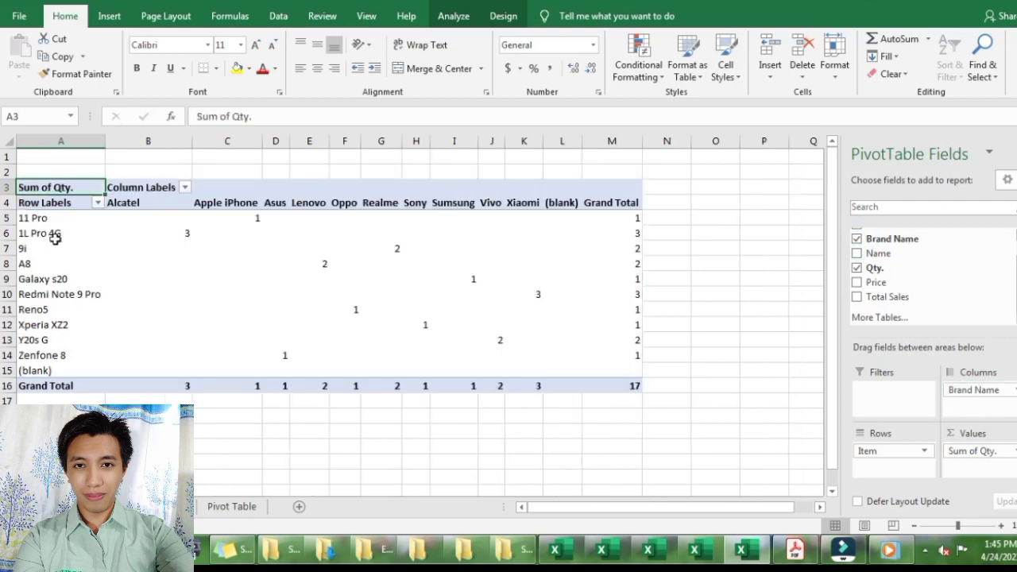
pyautogui.moveTo(102, 235)
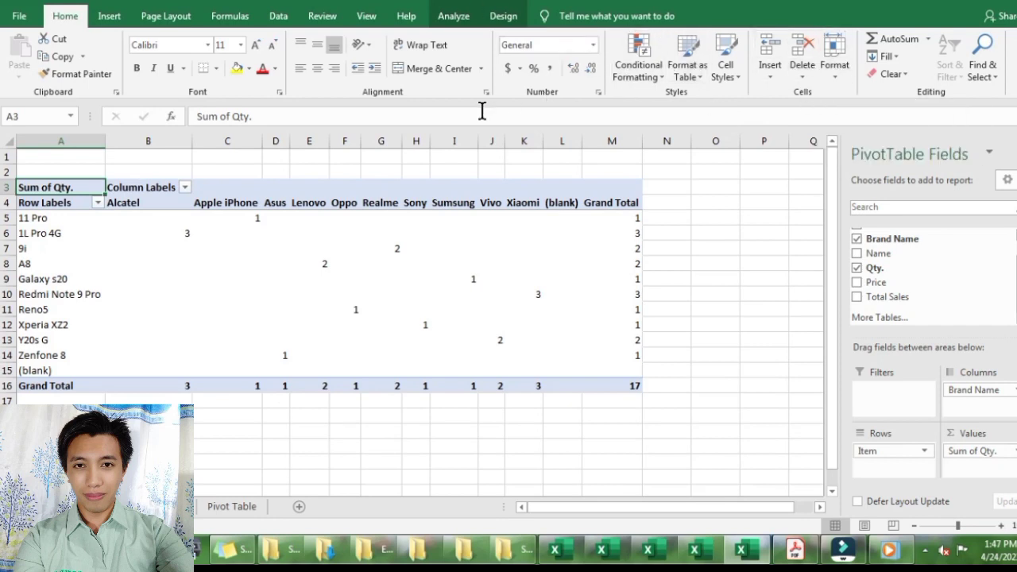
pyautogui.moveTo(502, 16)
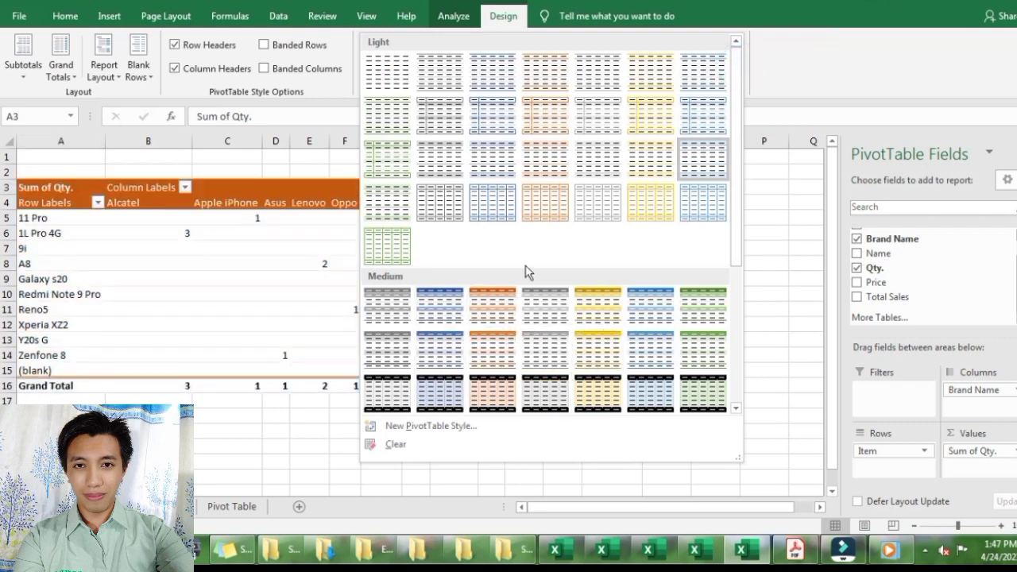
pyautogui.moveTo(598, 306)
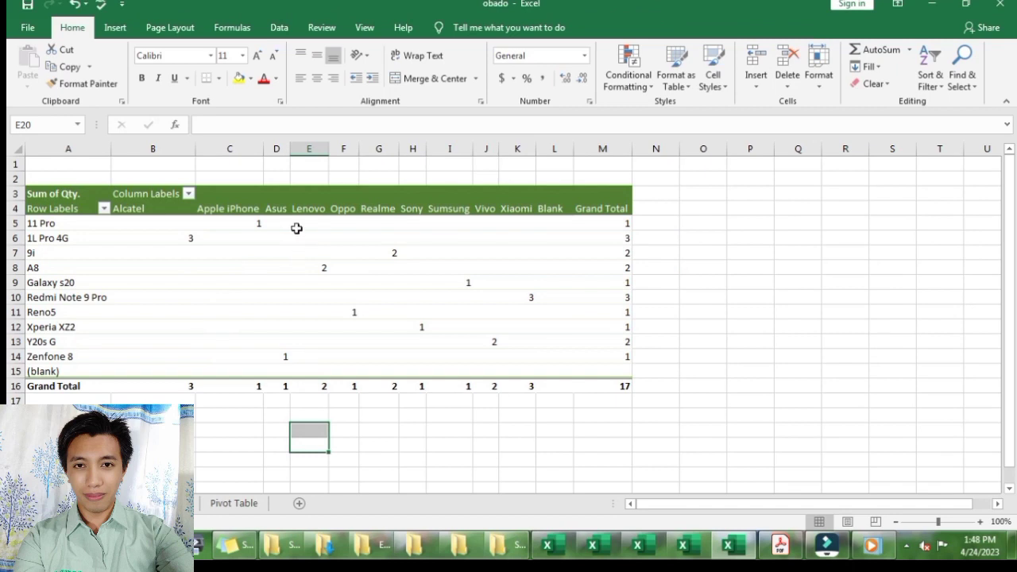
pyautogui.click(54, 194)
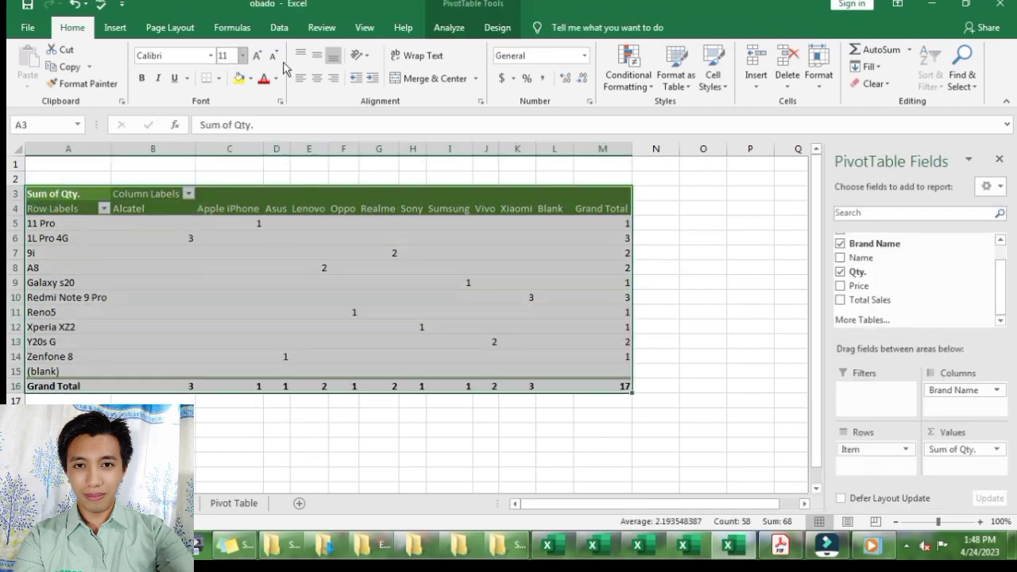
pyautogui.click(448, 445)
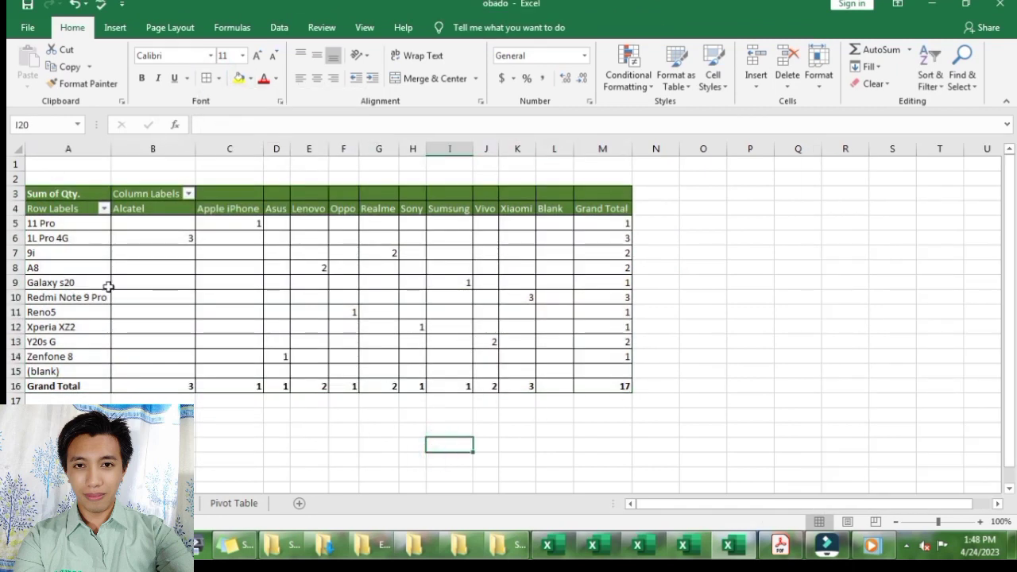